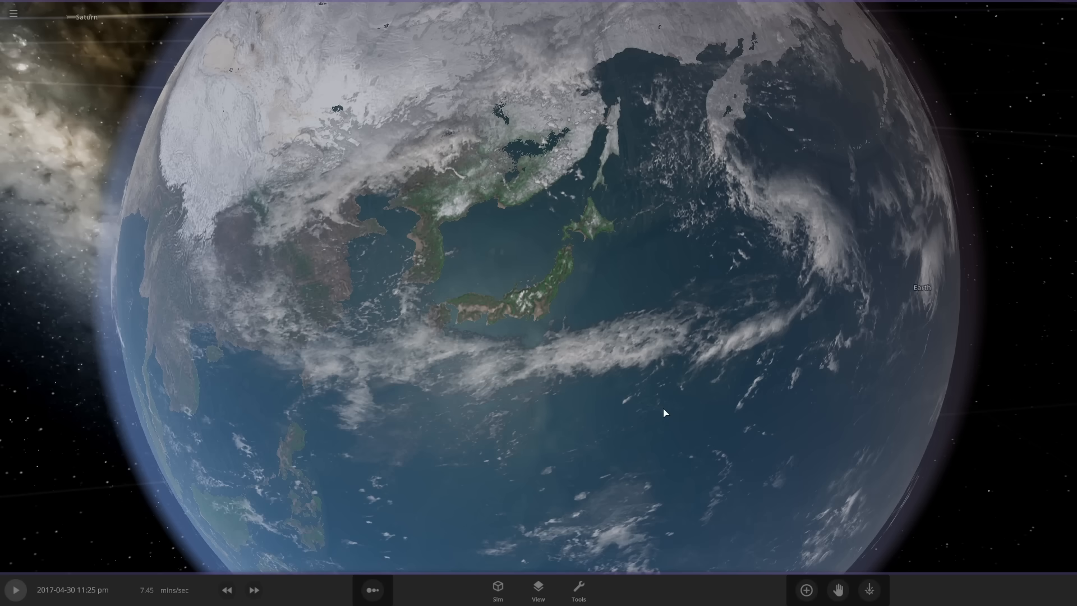
- Change Earth's name to 'Rookie Numbers' in its Overview properties
scroll(down, 3)
text(Rookie)
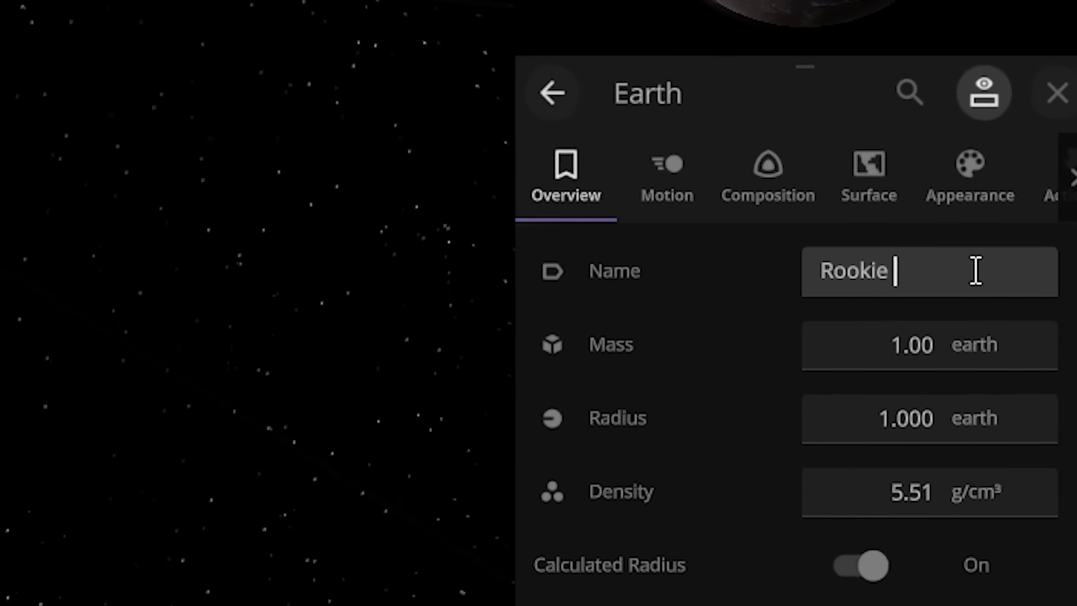
click(1056, 93)
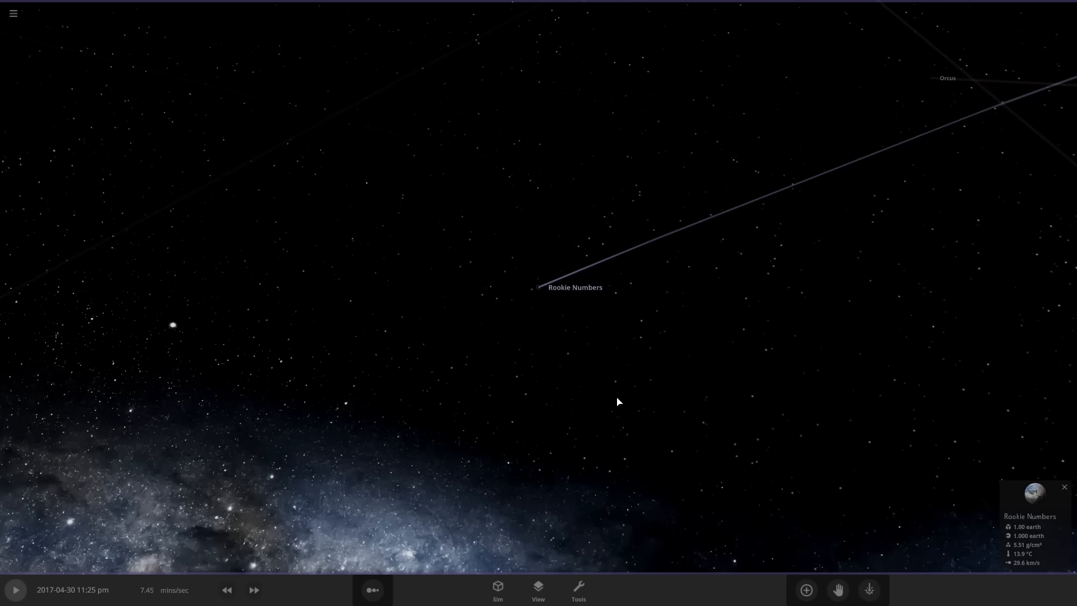
mouse_move(553, 315)
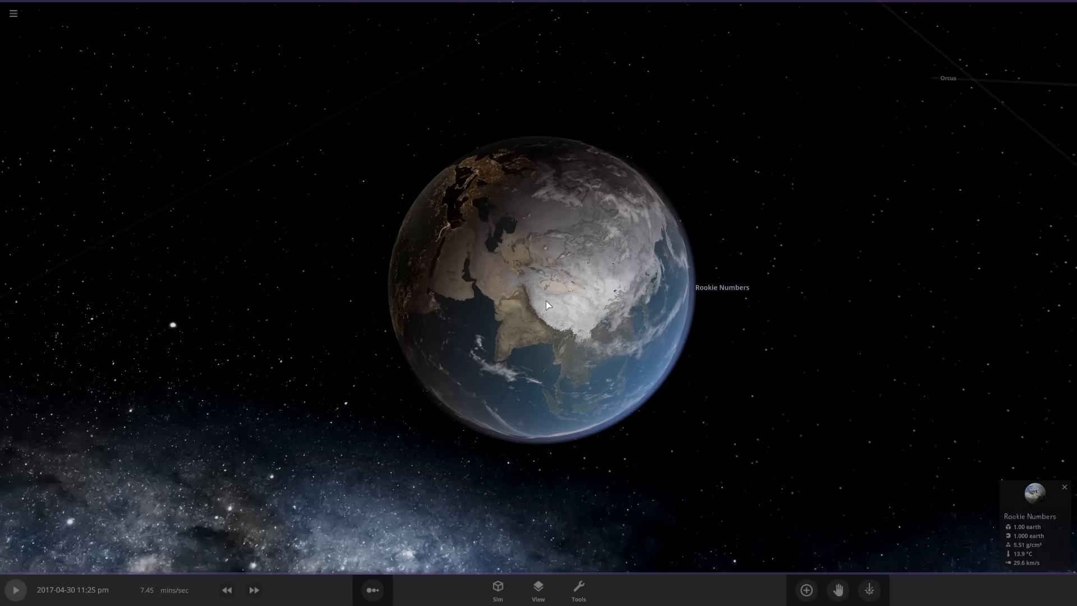
- Raise Rookie Numbers' density to 13.7 g/cm³ (2.48 Earth masses), then show the Moon's Actions
scroll(down, 3)
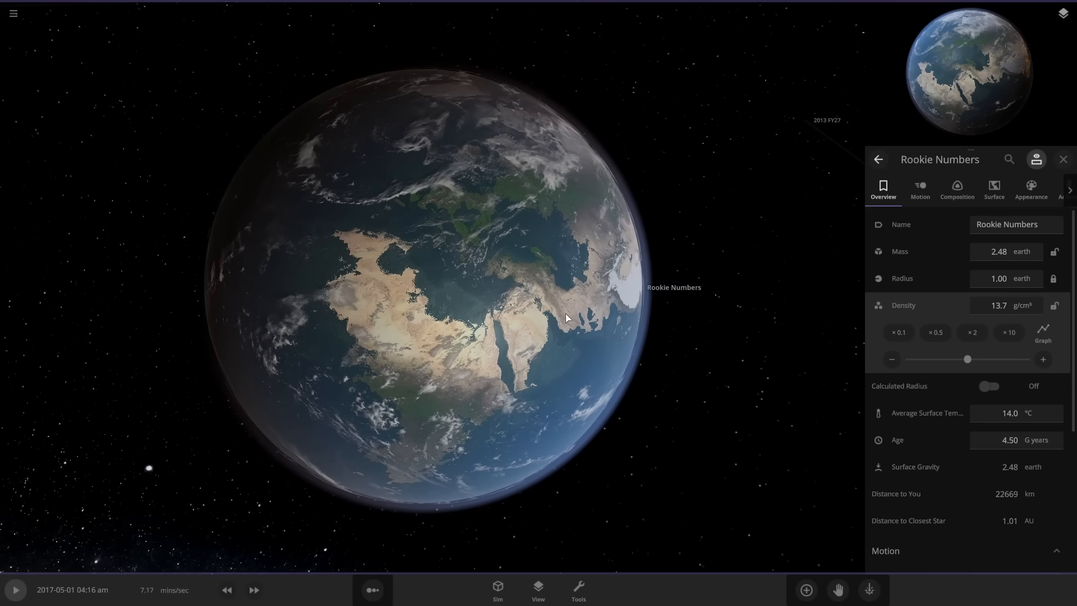
click(14, 589)
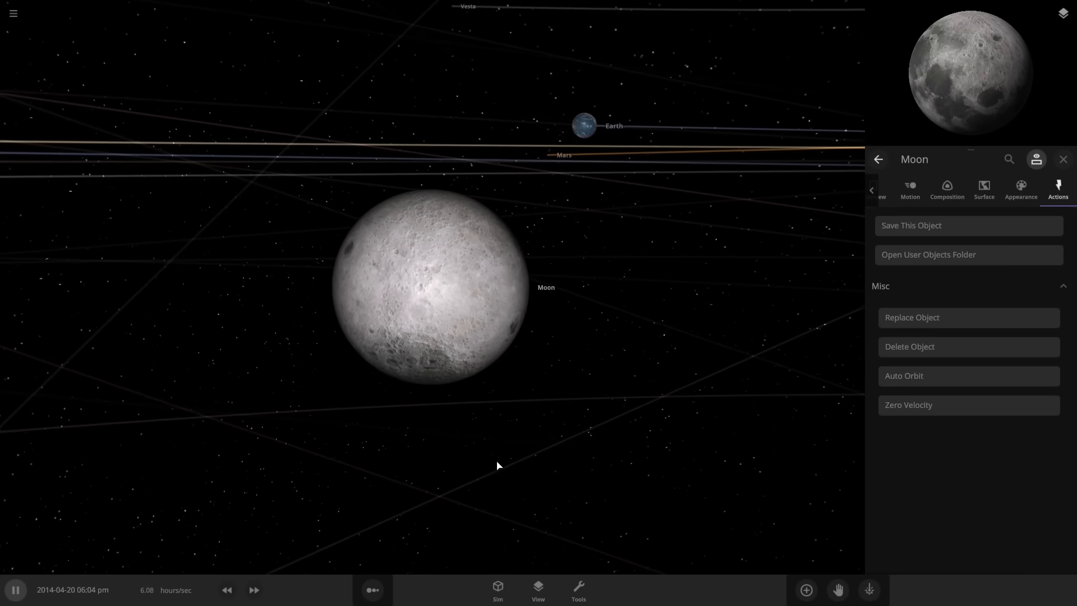
- Return to the Moon's Overview and zoom out to its bending trail near Rookie Numbers
click(881, 191)
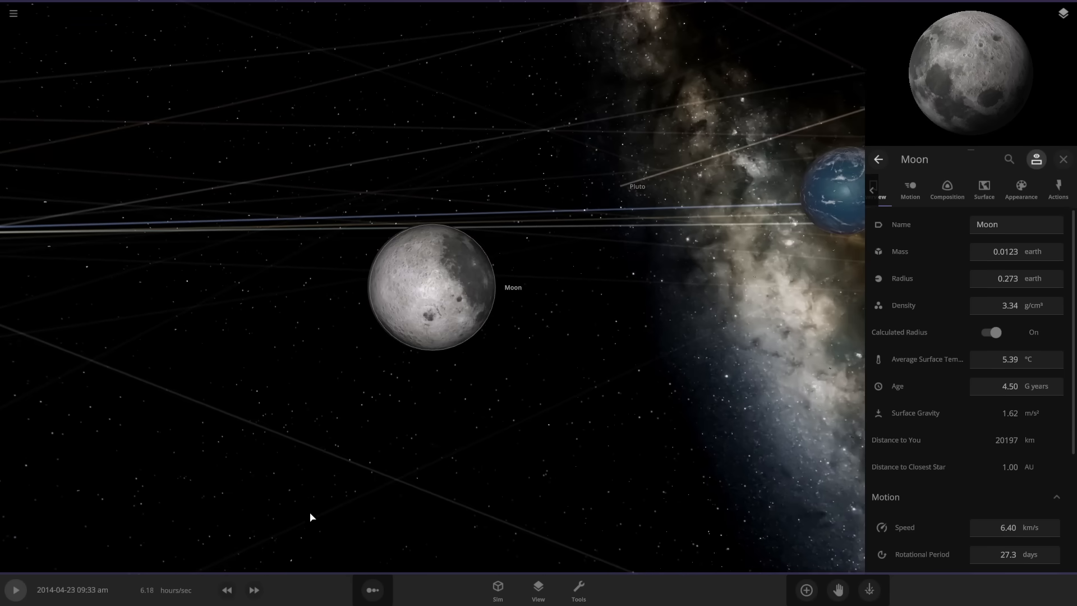
click(226, 589)
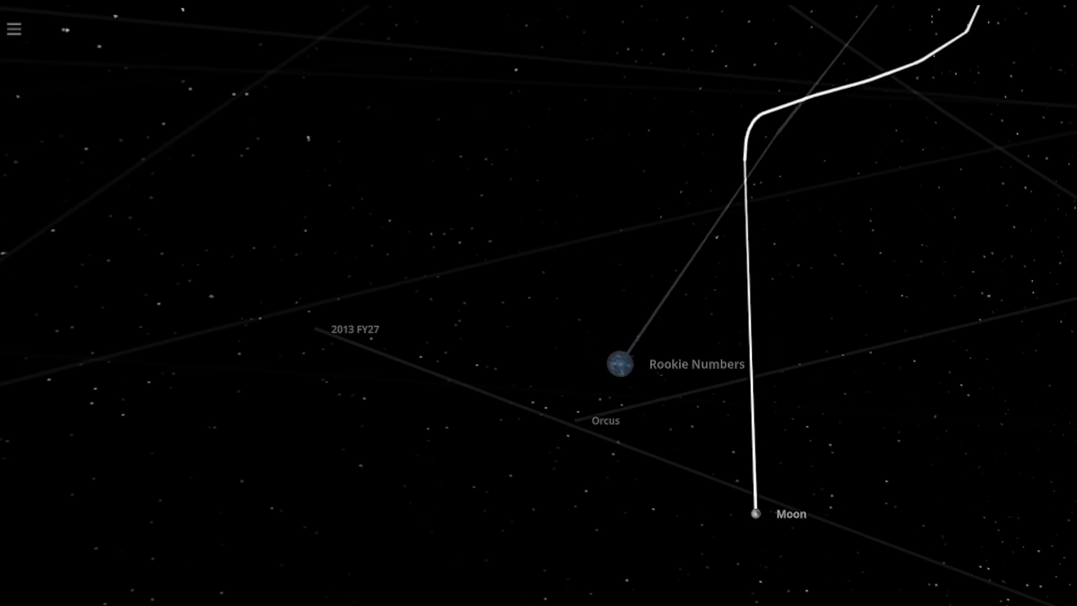
- Unpause, watch the Moon fragment near Rookie Numbers, then select Rookie Numbers
click(617, 365)
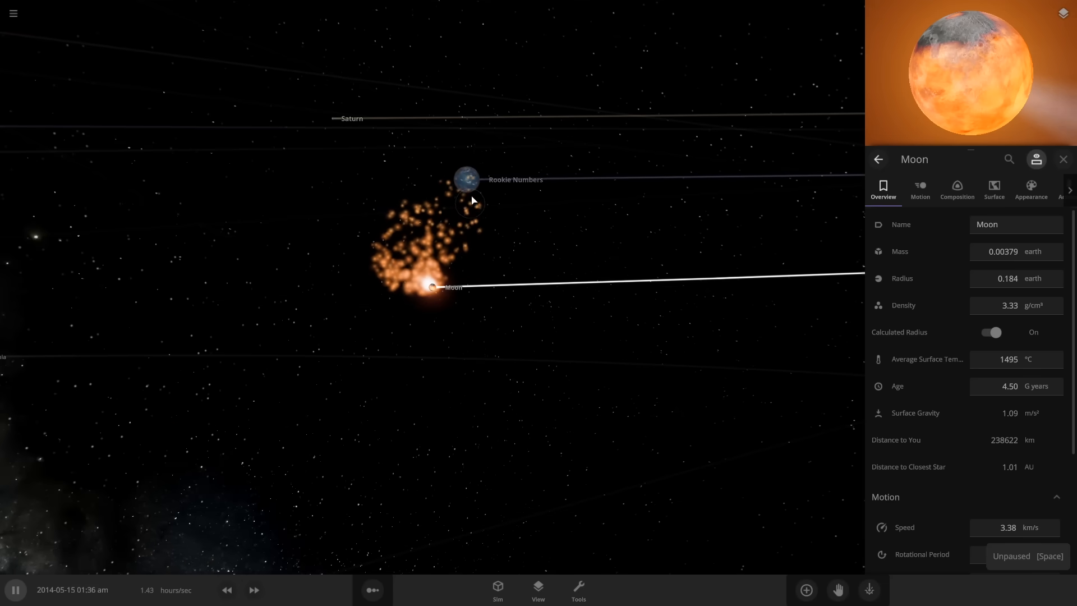
click(465, 179)
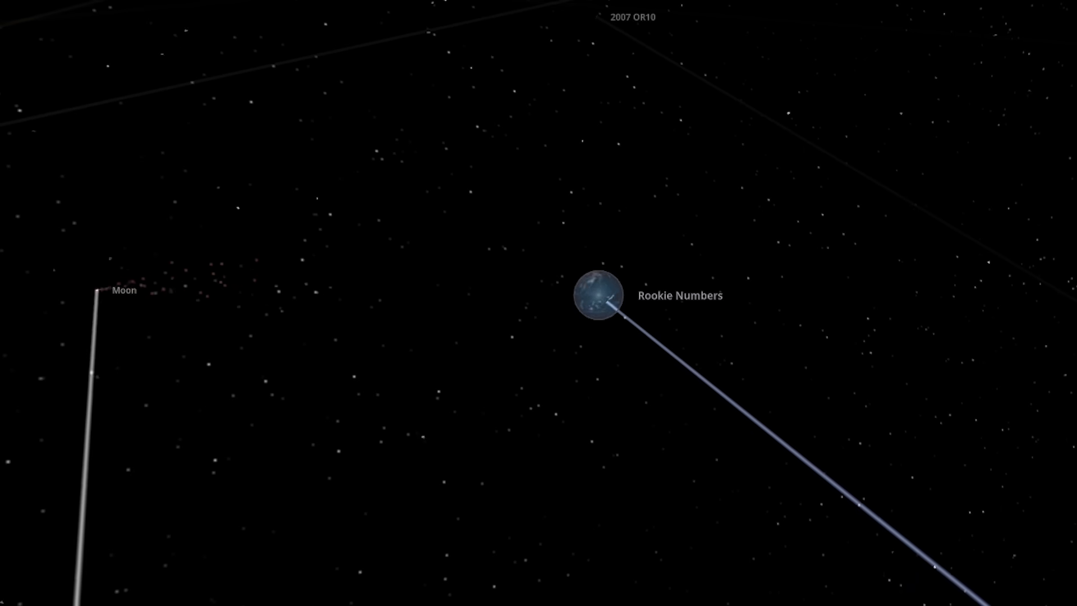
- Double Rookie Numbers' mass twice, reaching 27.8 Earth masses
click(594, 296)
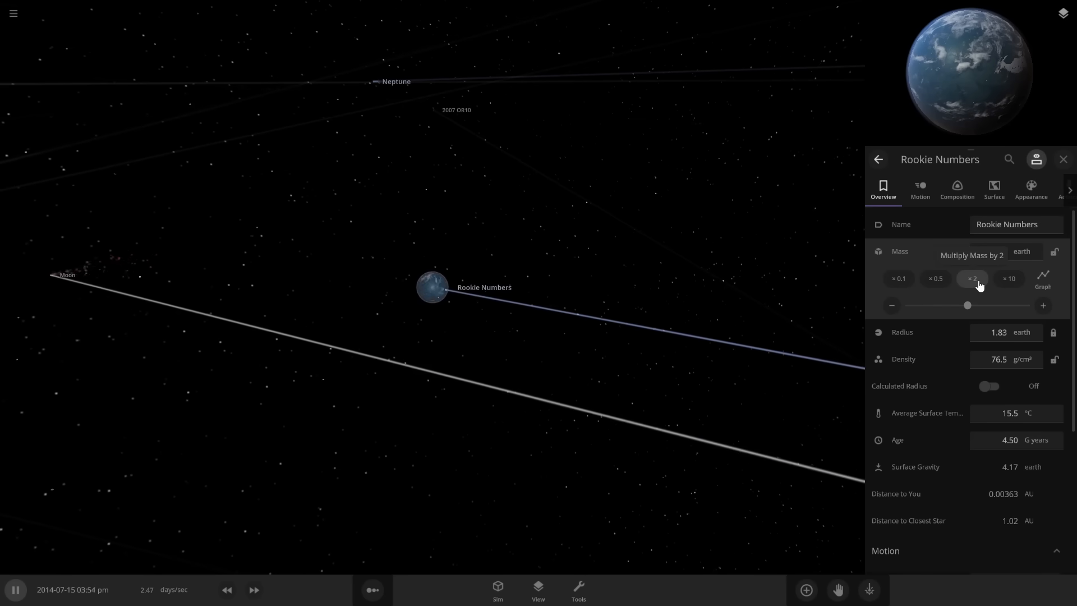
click(972, 278)
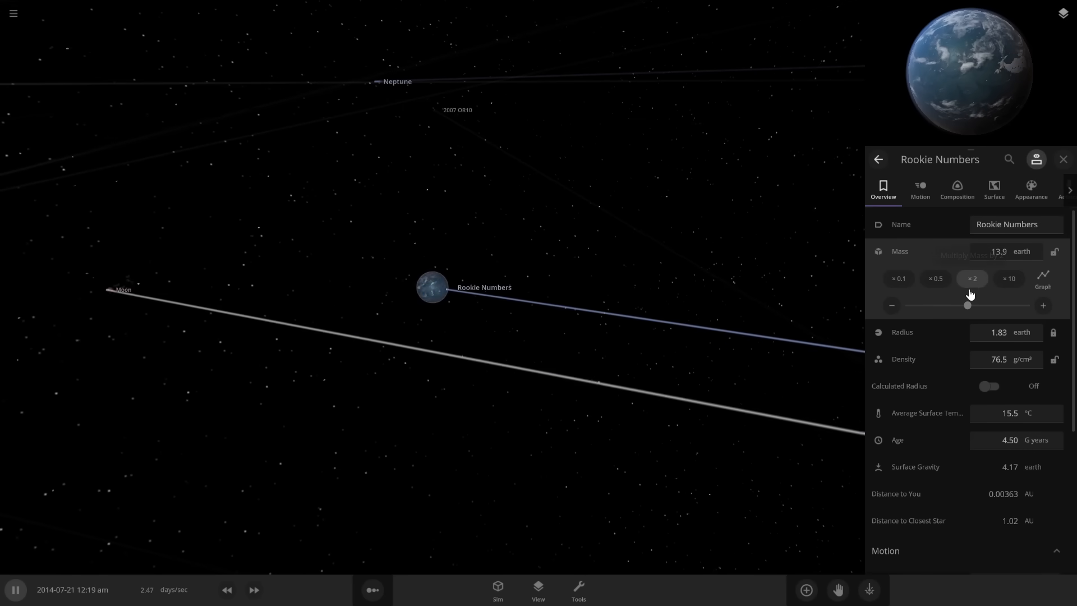
click(971, 278)
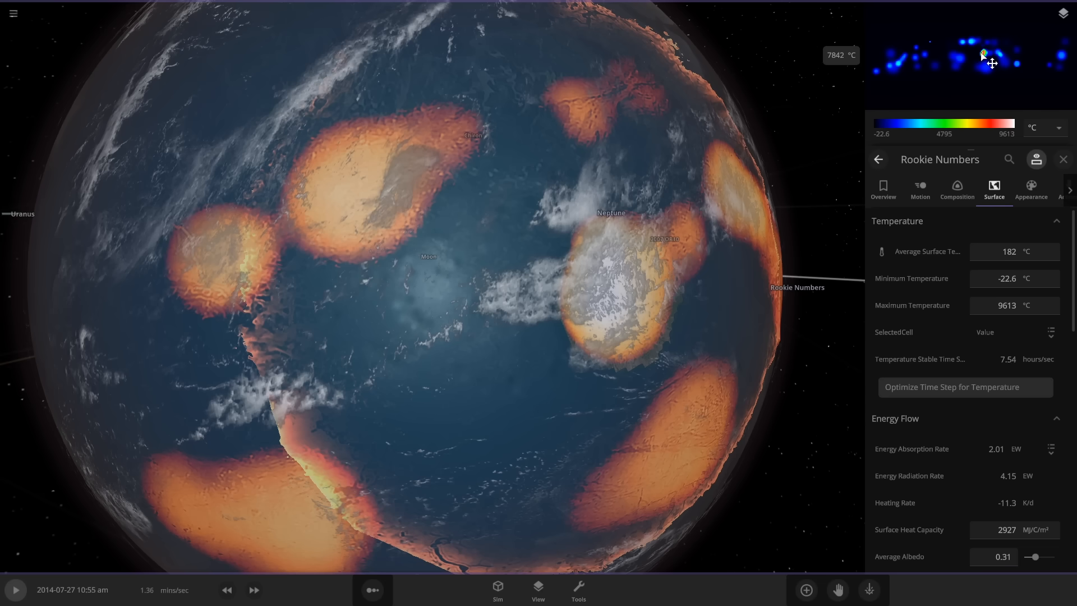
- Fast-forward the simulation to a higher speed
click(253, 589)
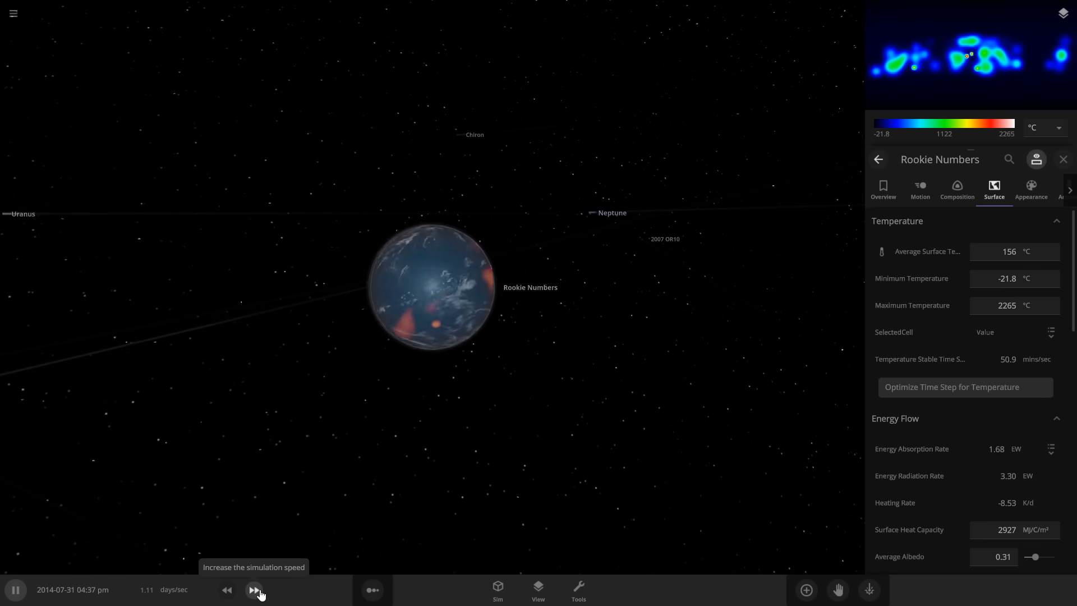
click(254, 589)
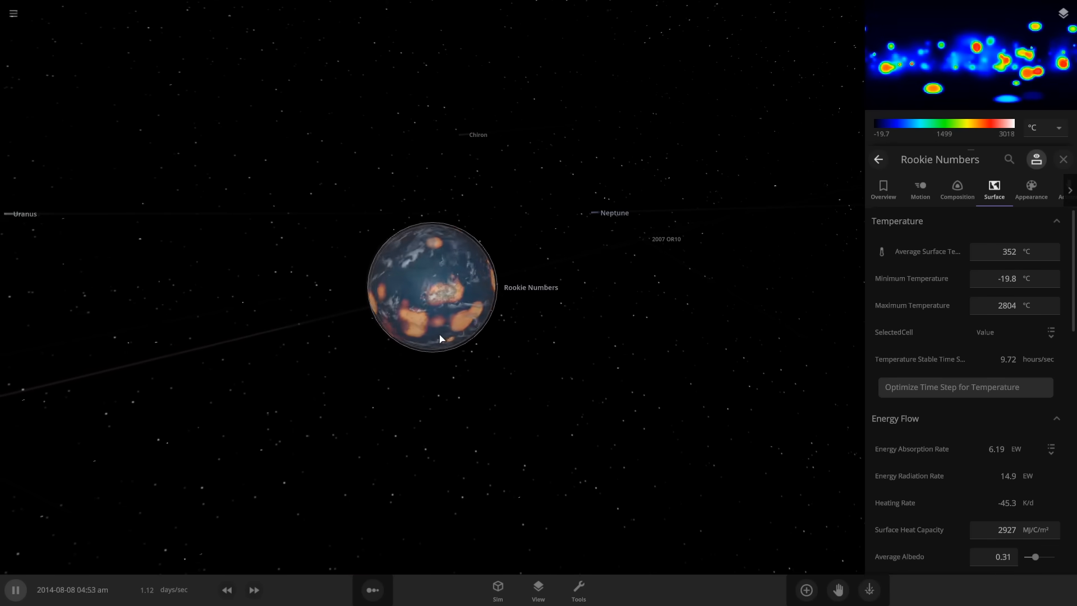
click(254, 590)
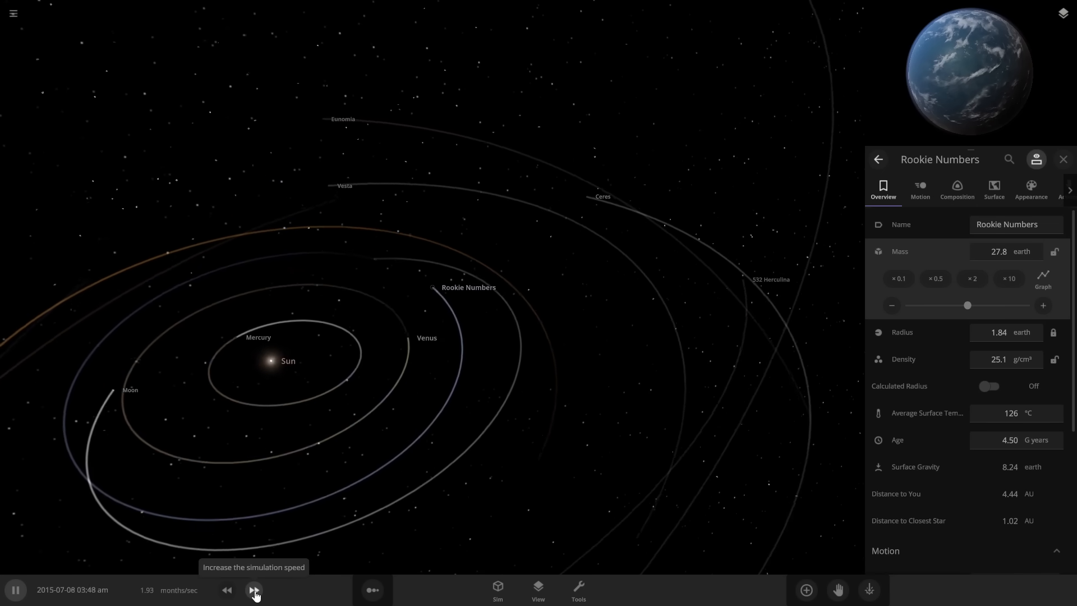
- Speed up further and multiply Rookie Numbers' mass tenfold, turning it into a banded gas giant
click(254, 590)
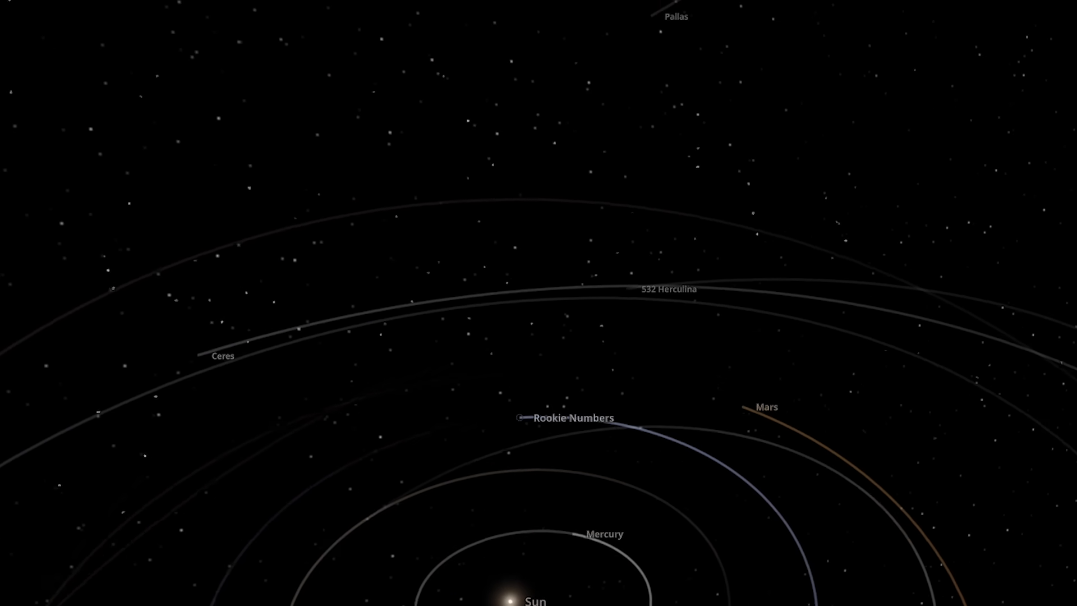
click(526, 418)
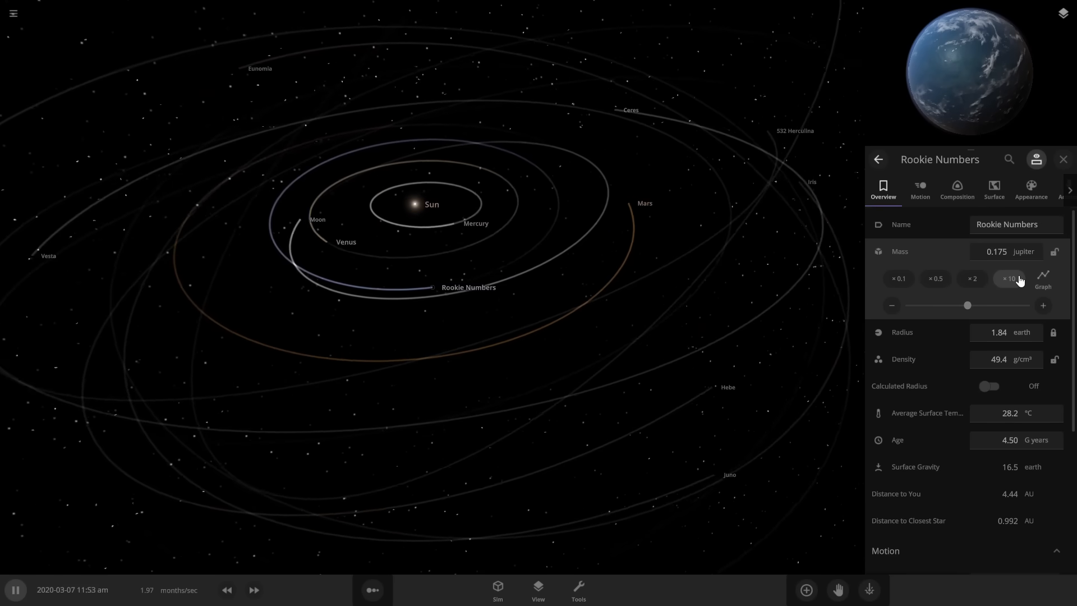
click(1009, 278)
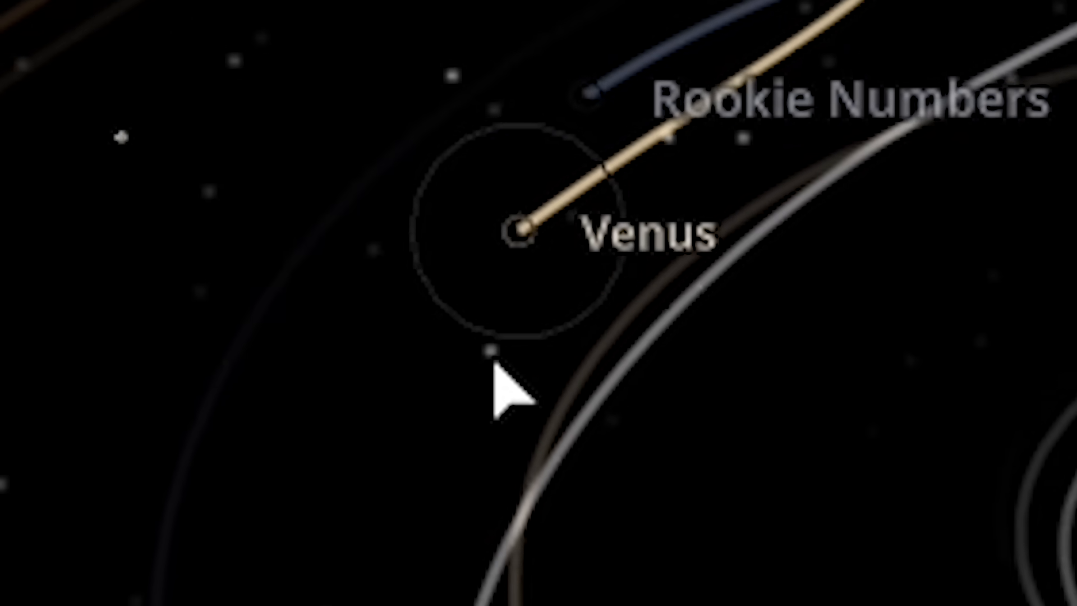
click(522, 227)
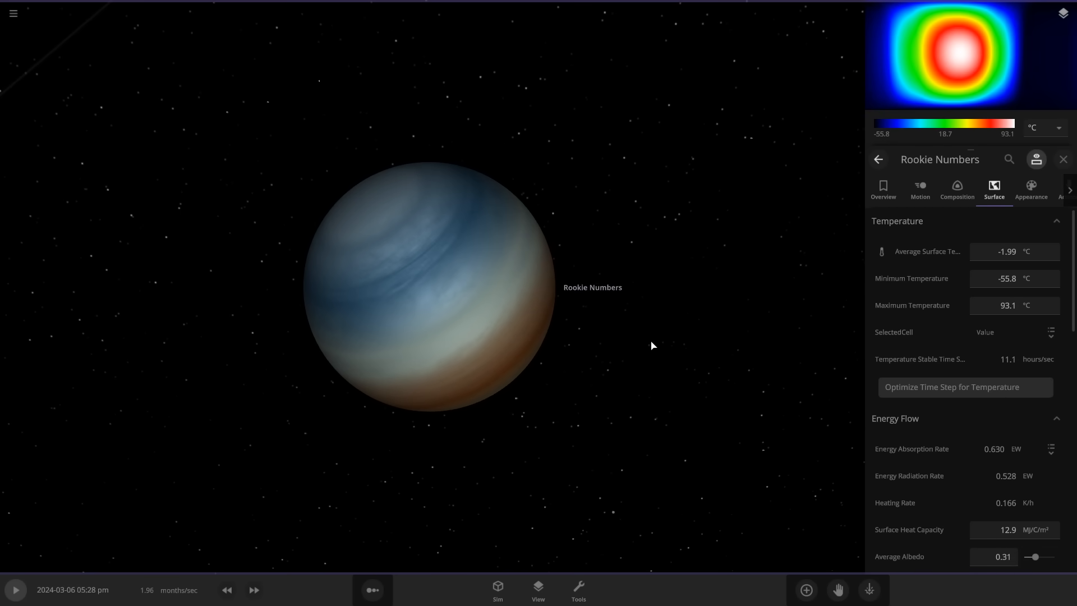
mouse_move(680, 342)
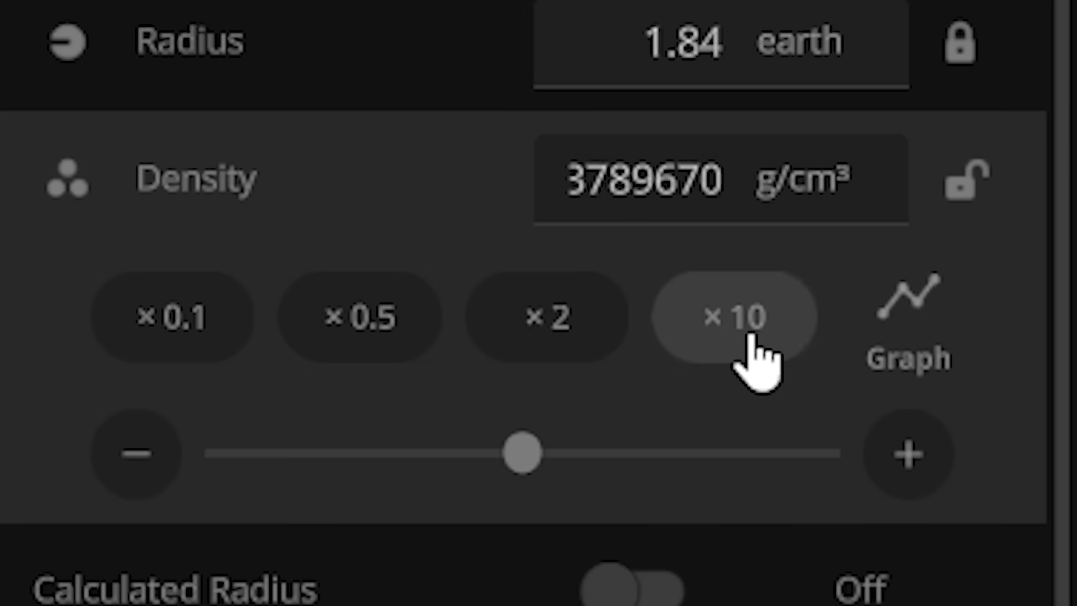
- Multiply Rookie Numbers' density tenfold and enter an enormous E-notation density value
click(732, 317)
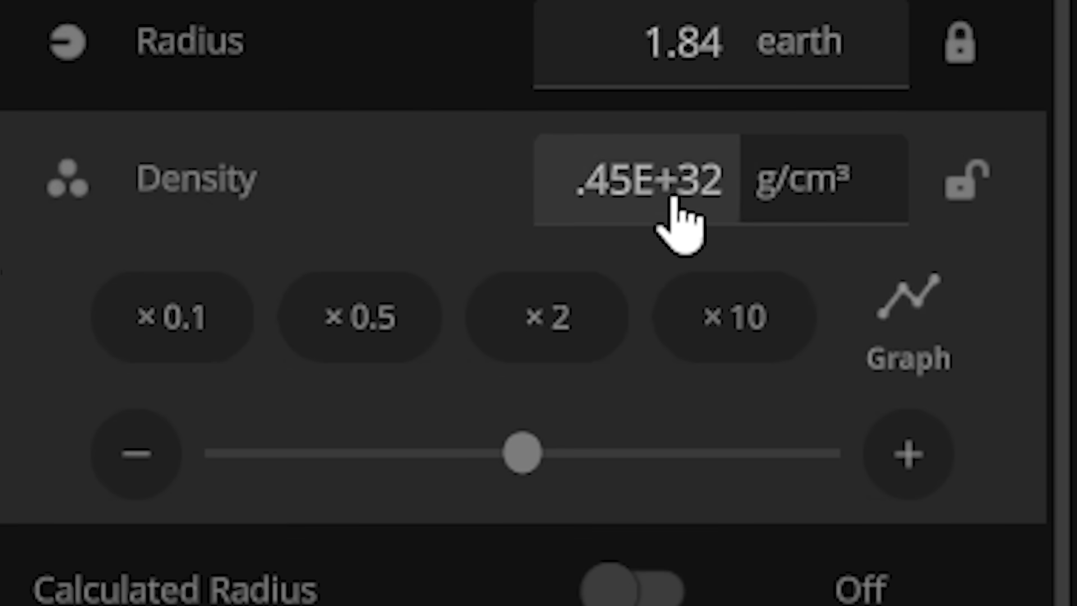
click(646, 180)
text(99)
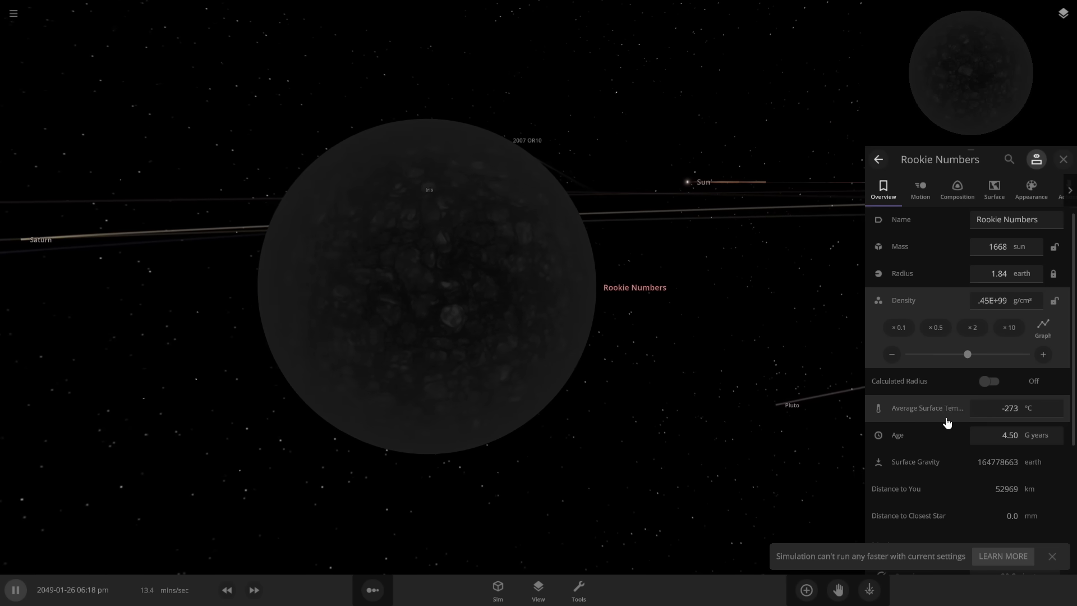
mouse_move(934, 411)
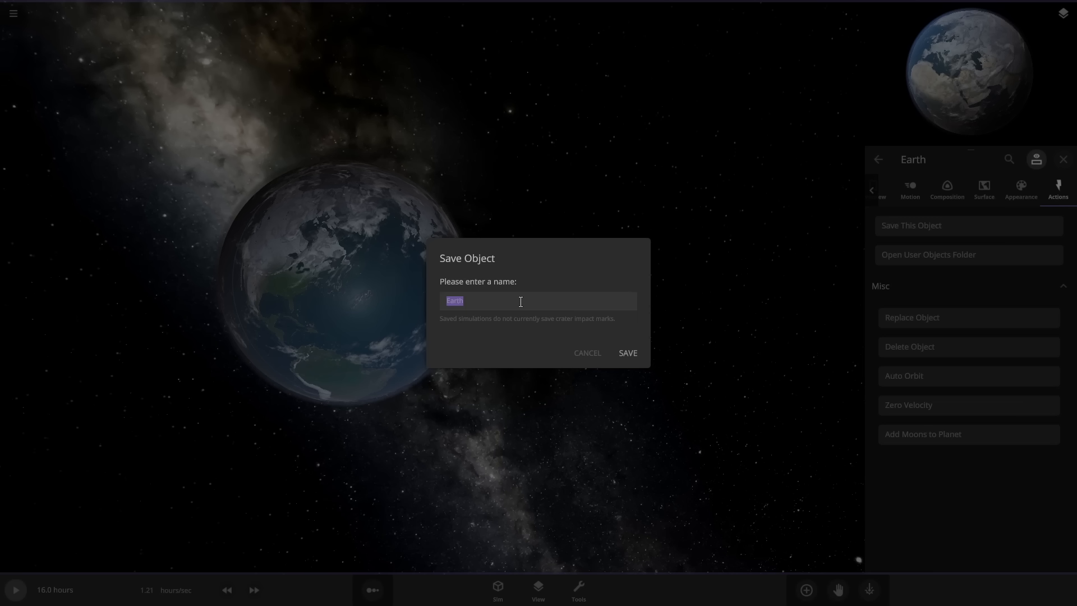
- Name the saved Earth object 'Sad Earth'
text(Sad E)
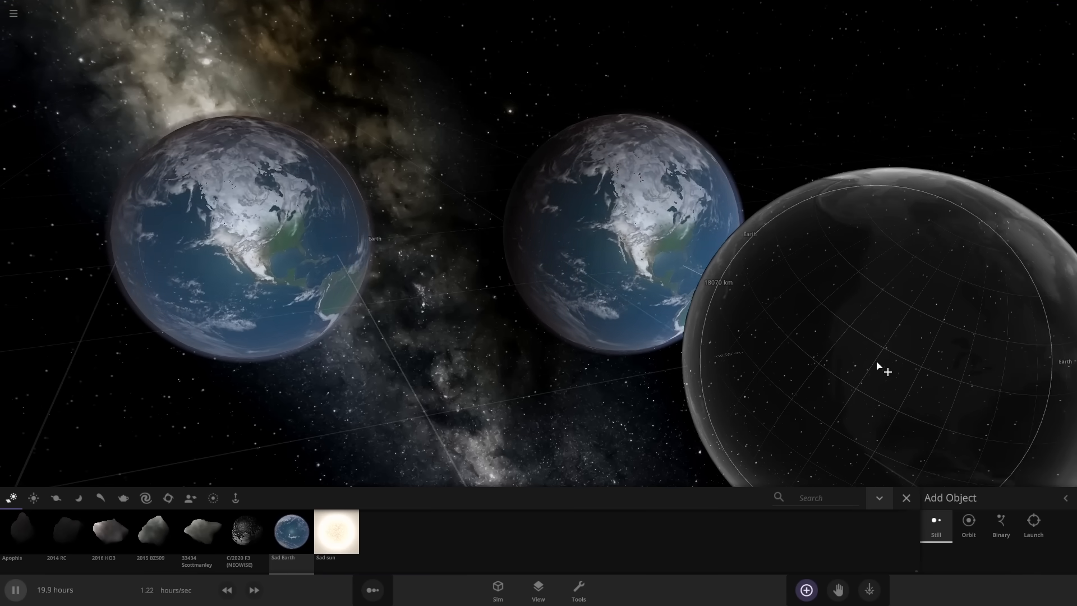
- Place Sad Earth beside the first Earth, double its density to 11.0 g/cm³, and slow time
click(906, 497)
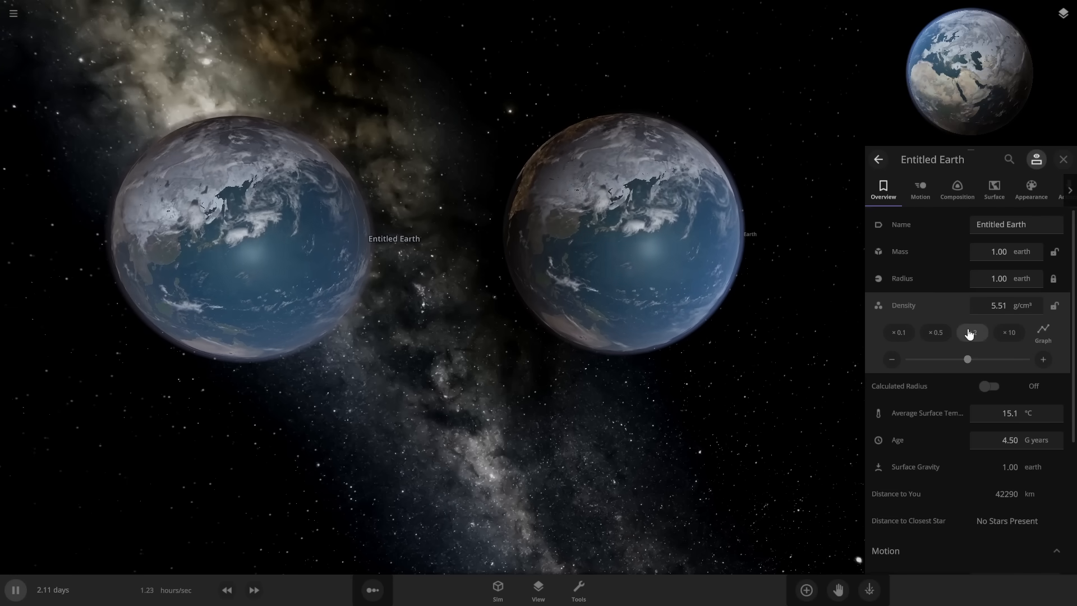
click(971, 333)
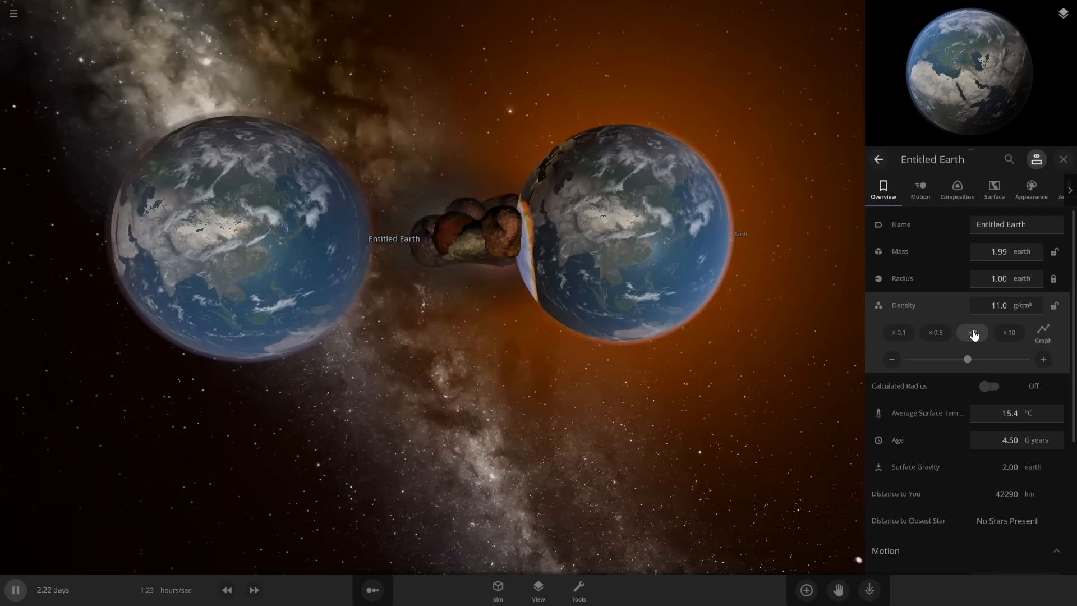
click(226, 590)
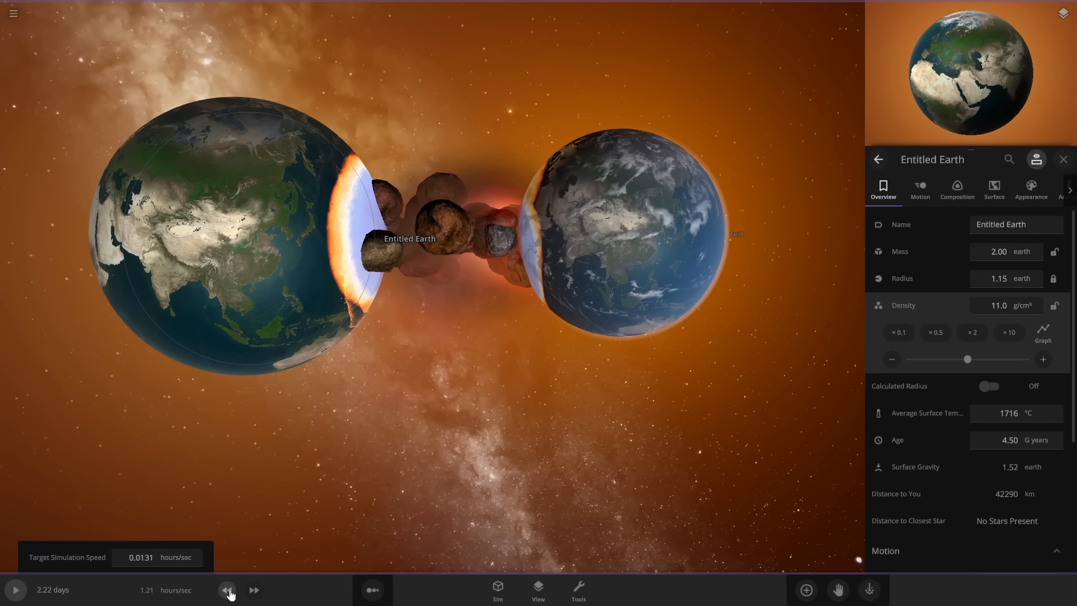
click(13, 589)
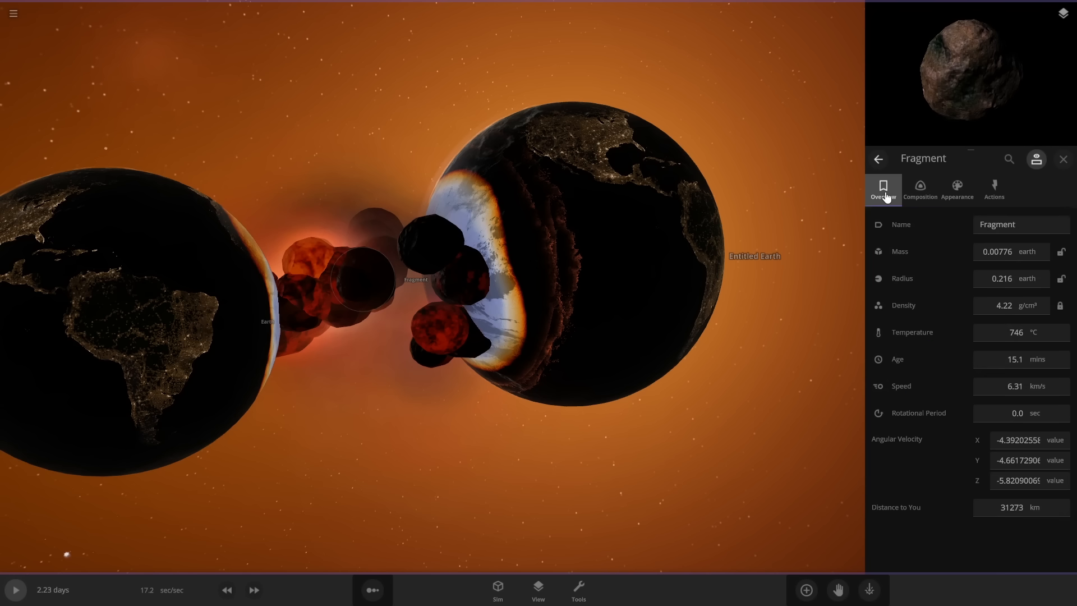
- Inspect a fragment's Overview, then fast-forward until the Earths merge into one barren planet
click(15, 595)
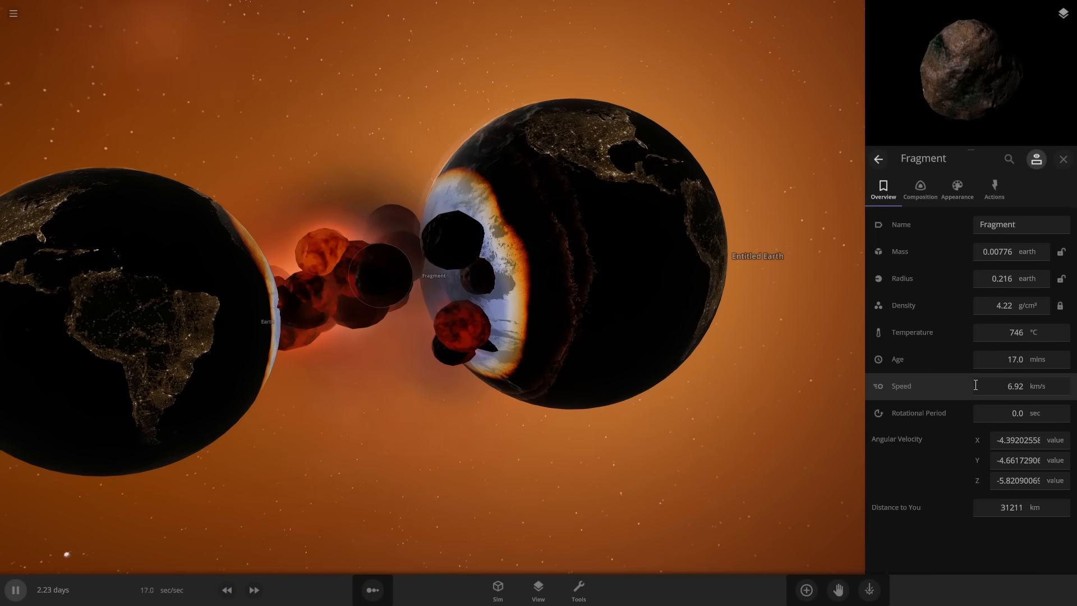
click(254, 589)
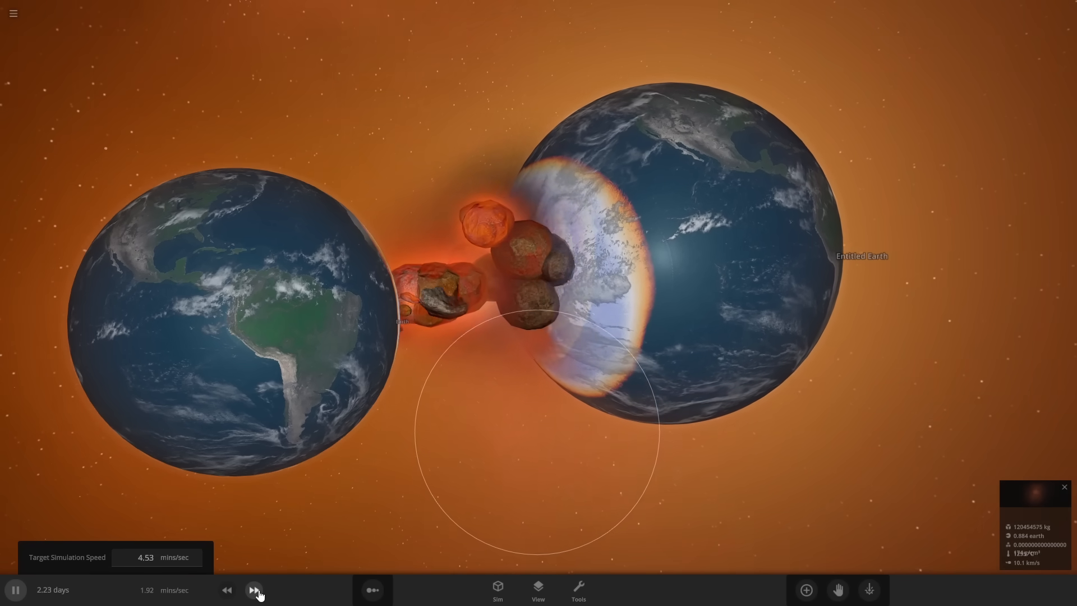
click(254, 590)
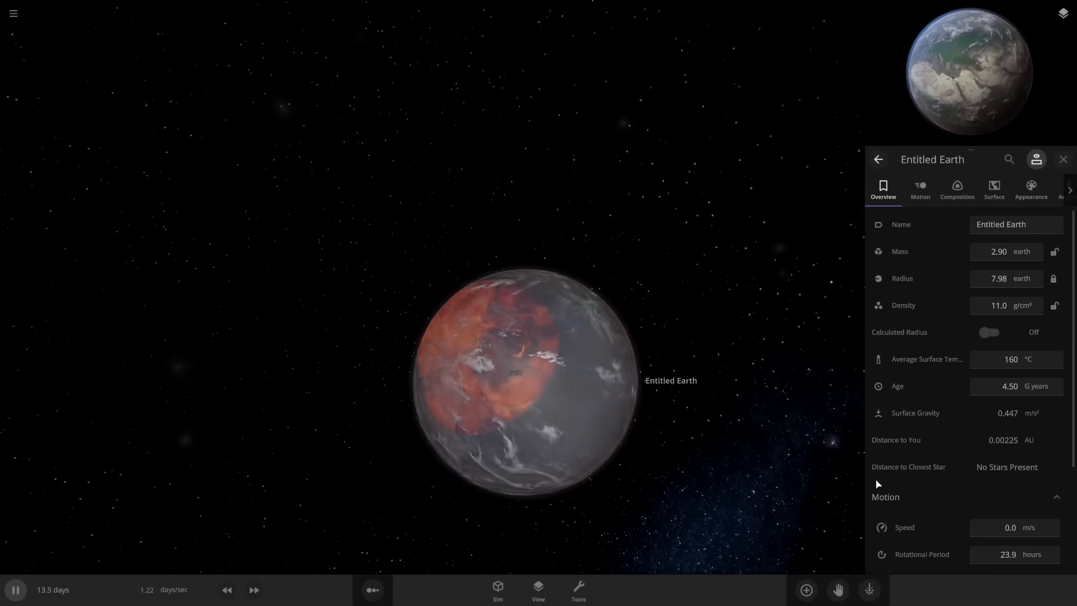
click(253, 590)
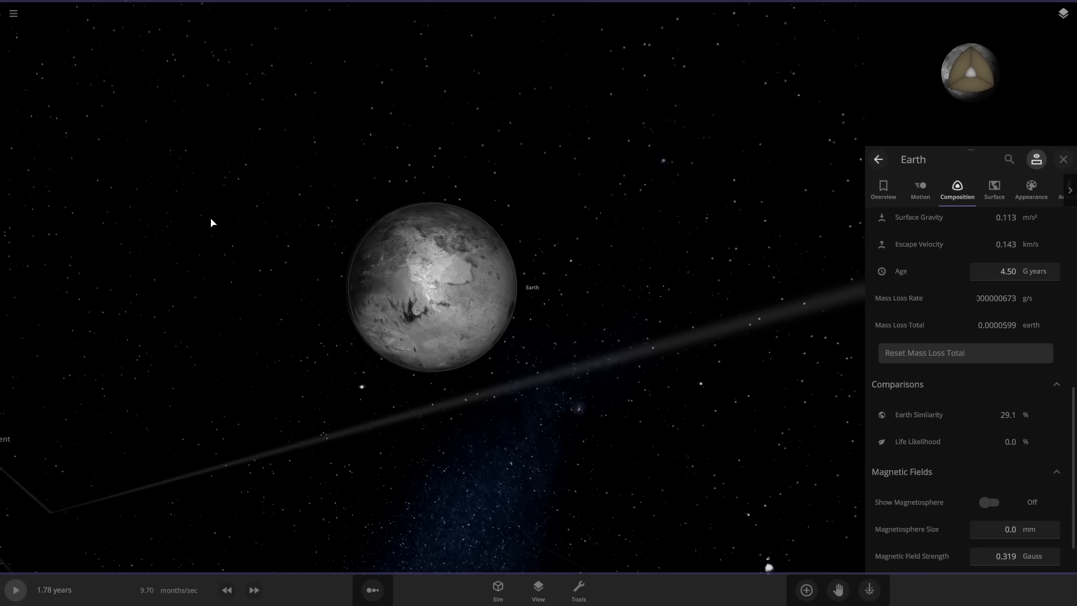
- Start a new simulation with Earth and Trevor, then slow the simulation speed
click(12, 13)
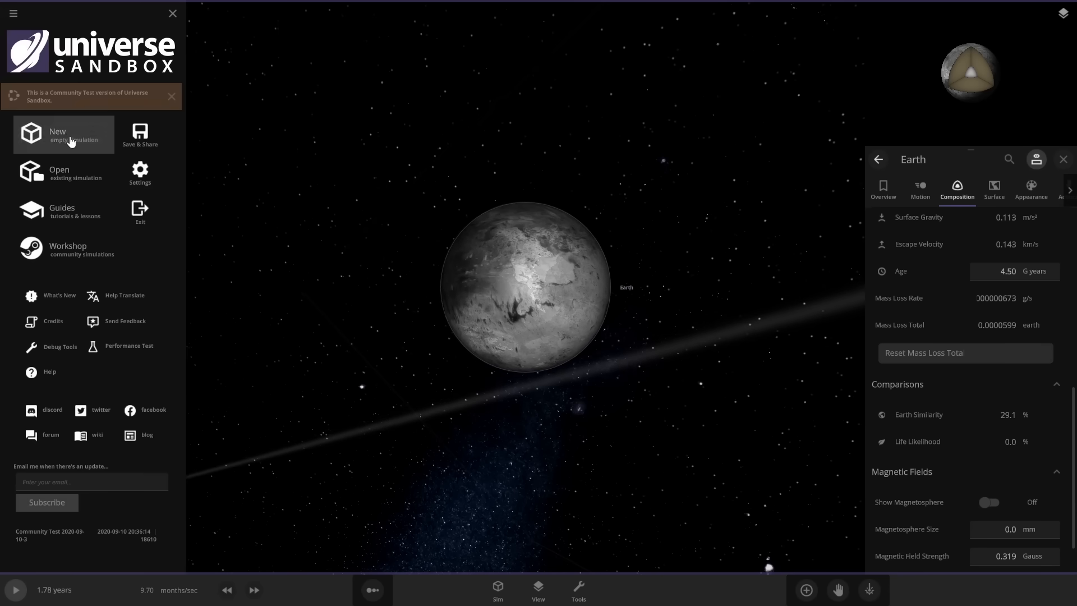
click(805, 589)
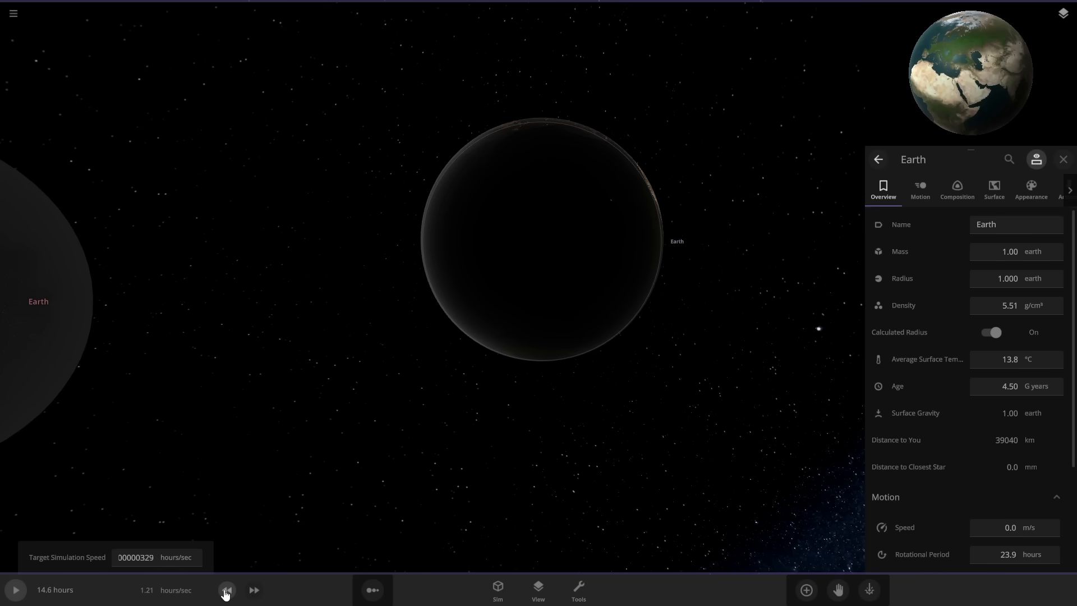
click(14, 589)
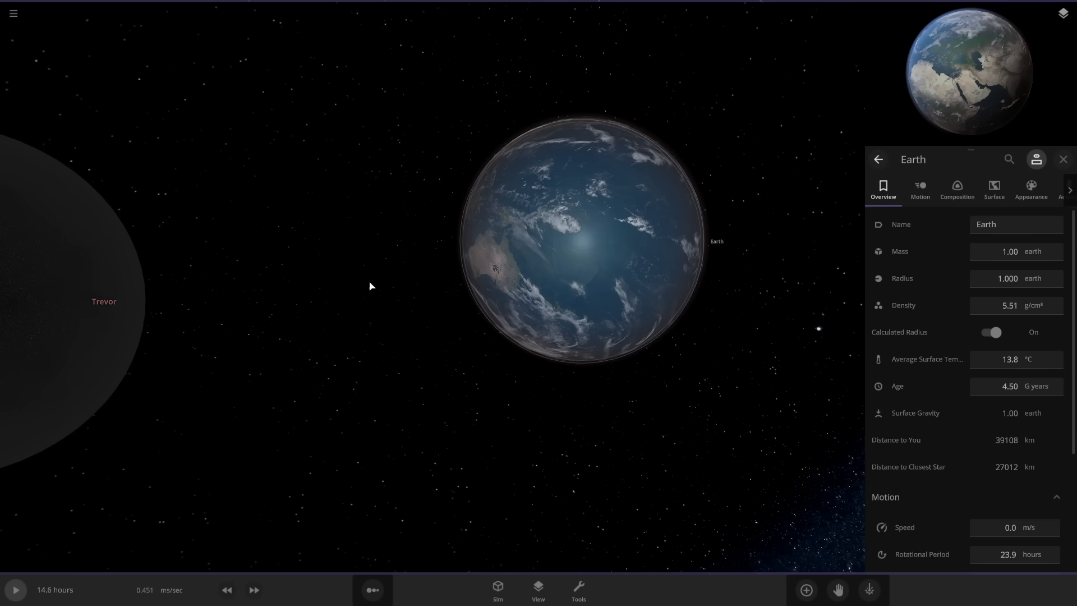
- Adjust the time controls and resume so Trevor strikes Earth, leaving glowing craters
click(254, 590)
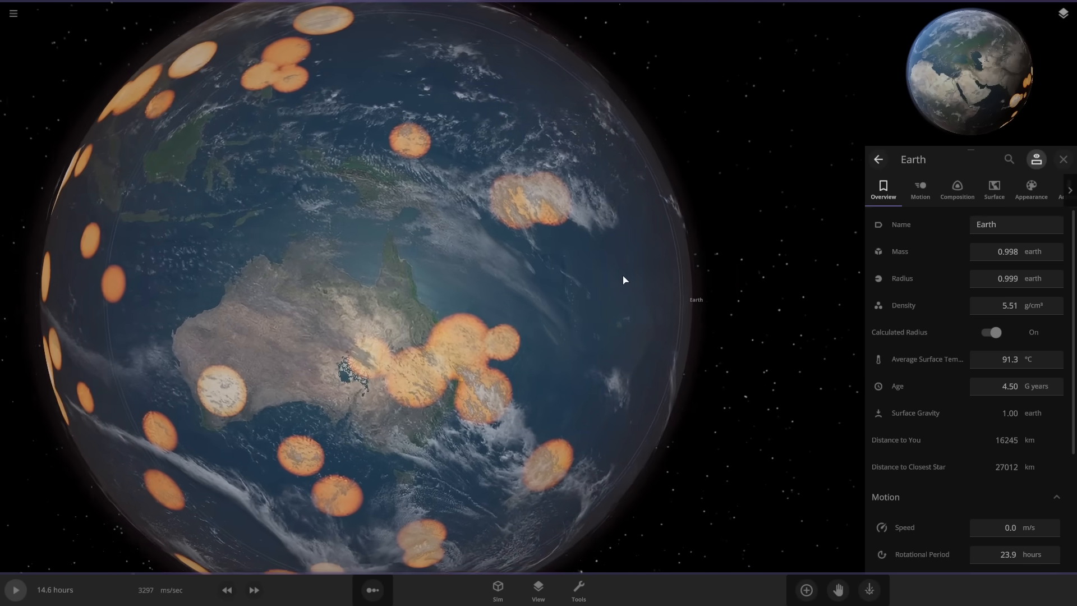
click(226, 590)
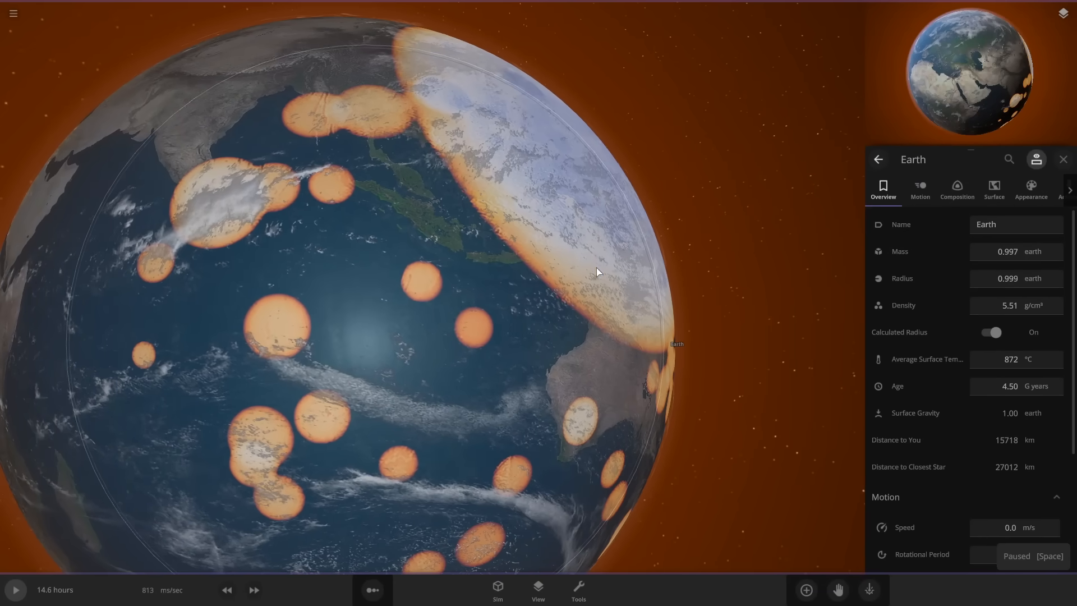
click(993, 190)
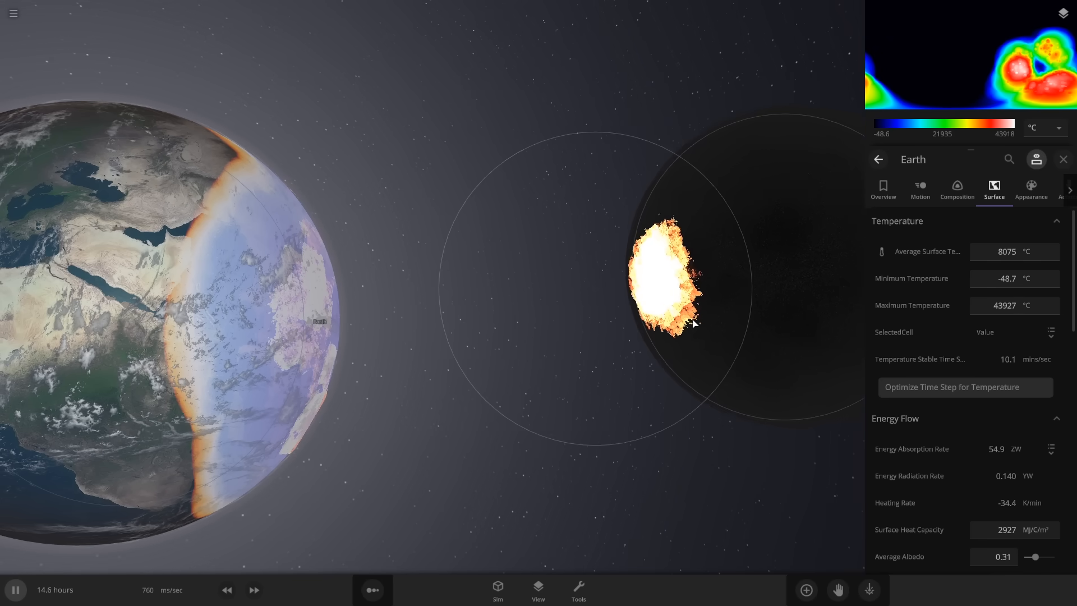
- Slow the simulation speed while Earth's surface temperature climbs into thousands of degrees
click(15, 589)
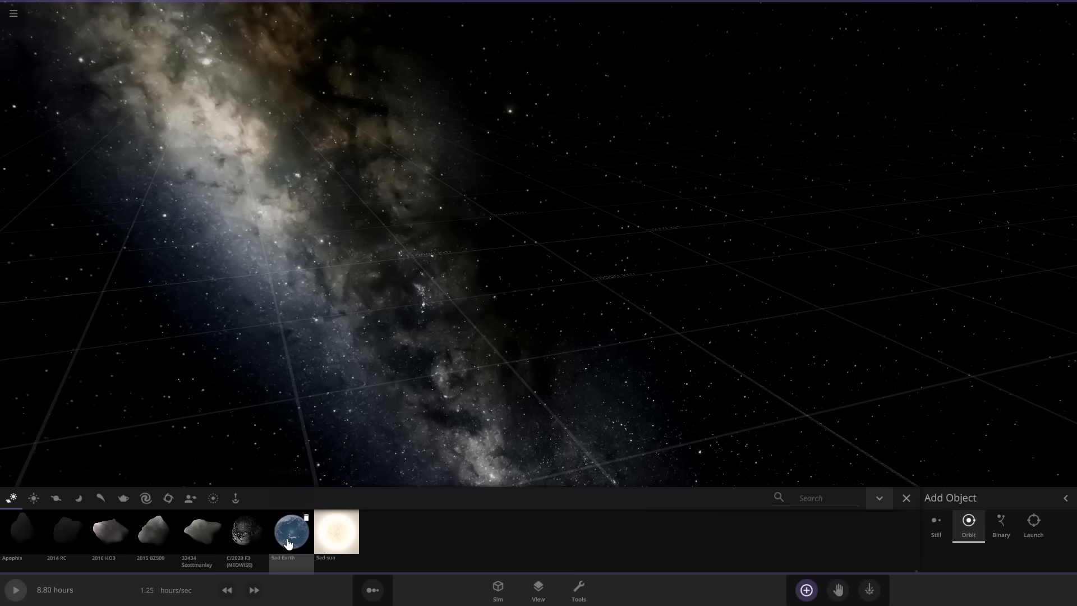
- Place Sad Earth copies orbiting the central Earth, then select the central Earth
click(290, 531)
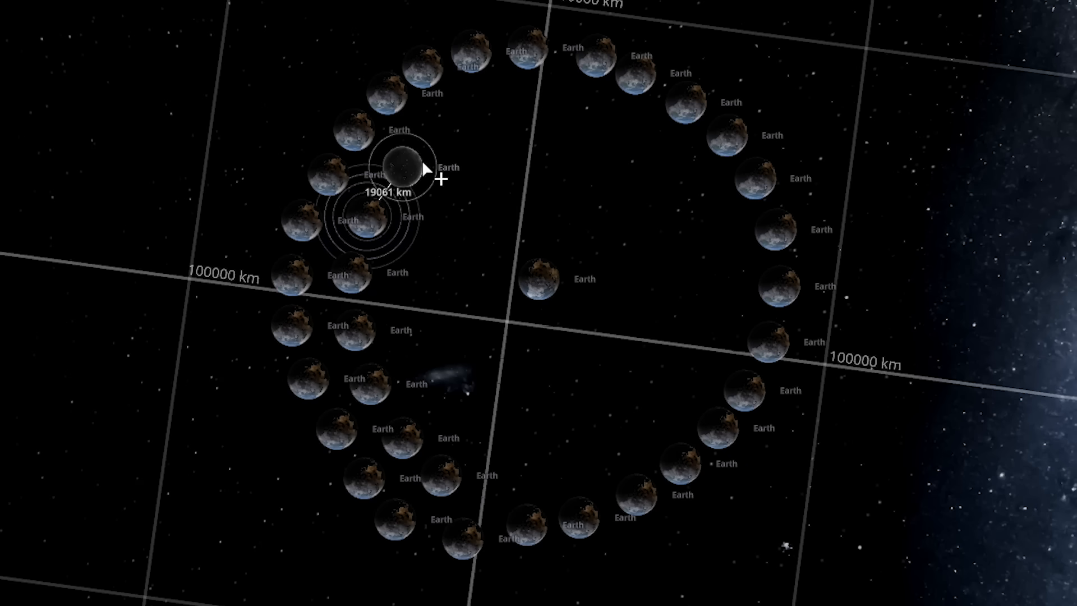
click(804, 590)
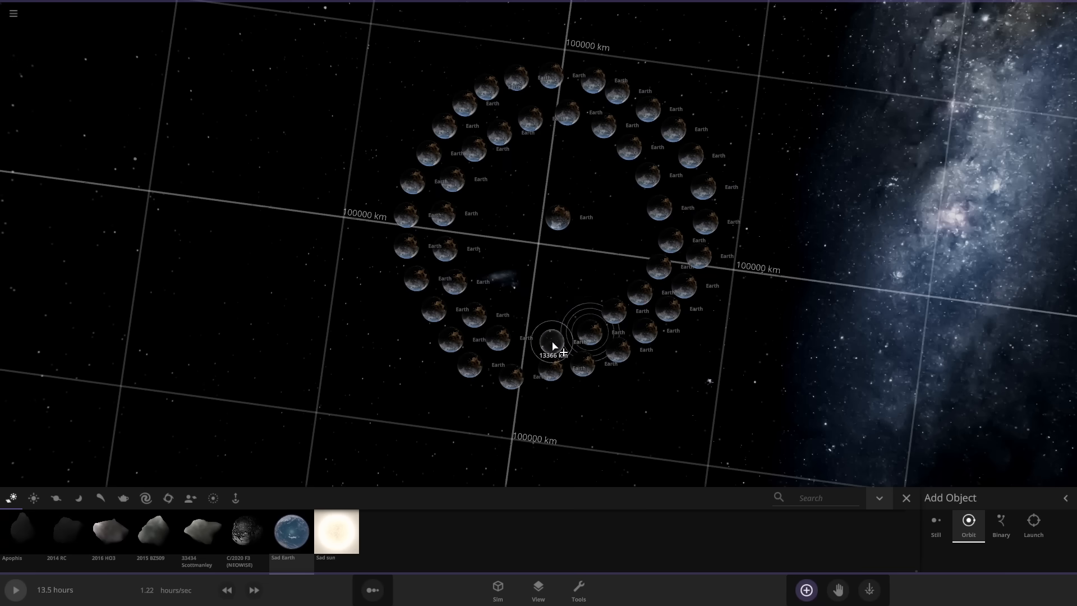
drag(550, 275, 653, 323)
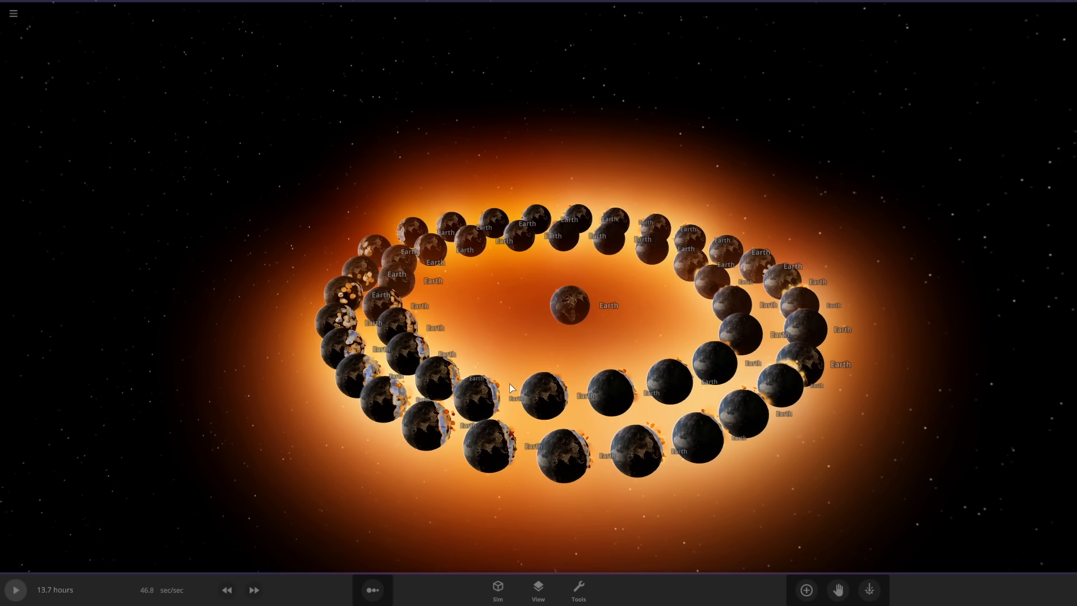
click(568, 306)
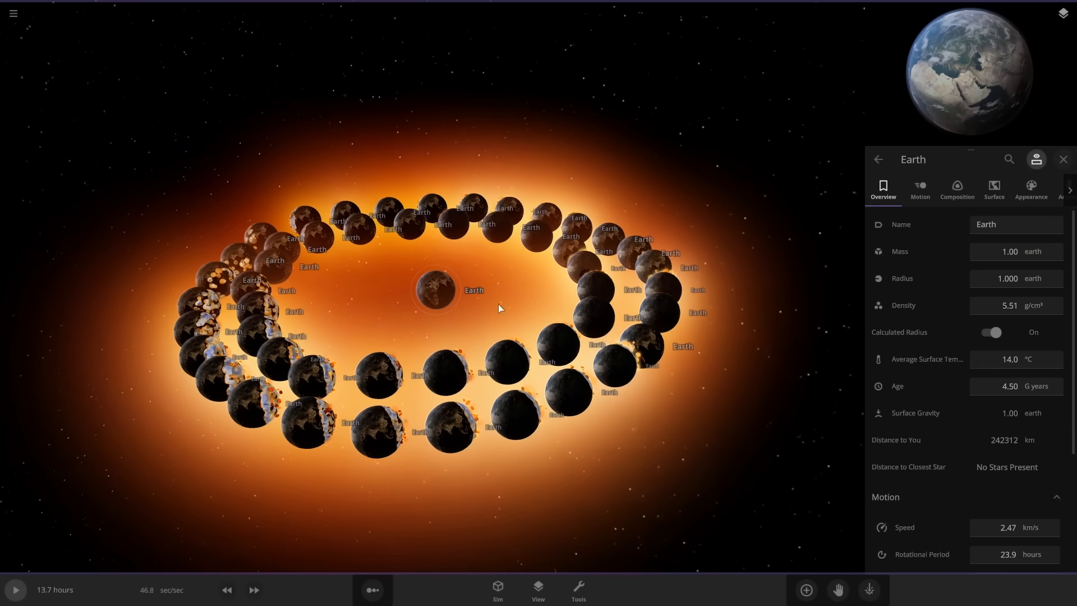
- Rename the central Earth 'Pig Benis Numbers' and multiply its density by ten three times
text(Pig)
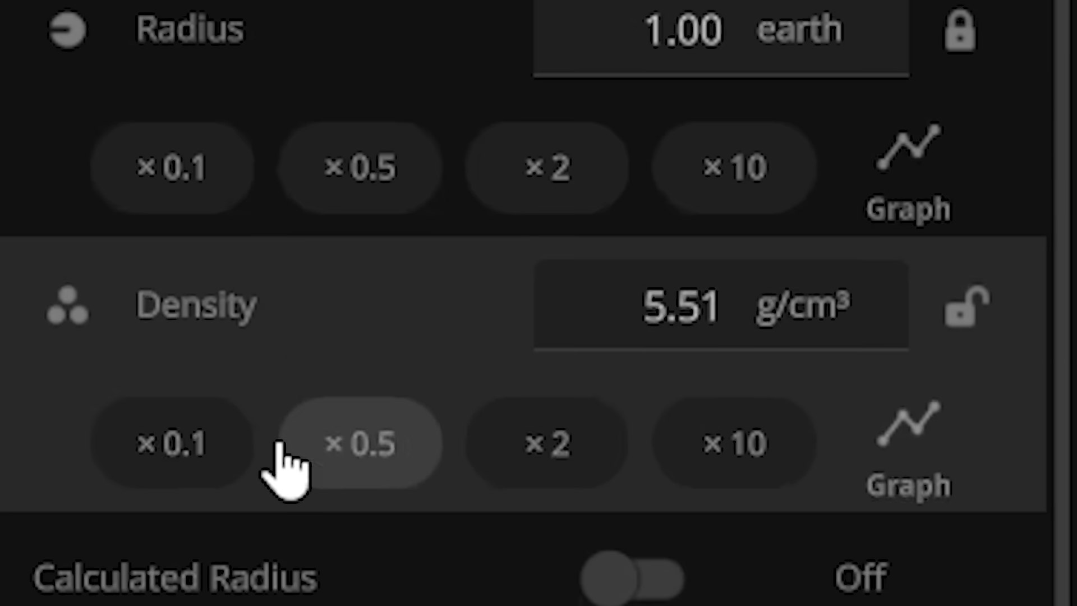
mouse_move(731, 305)
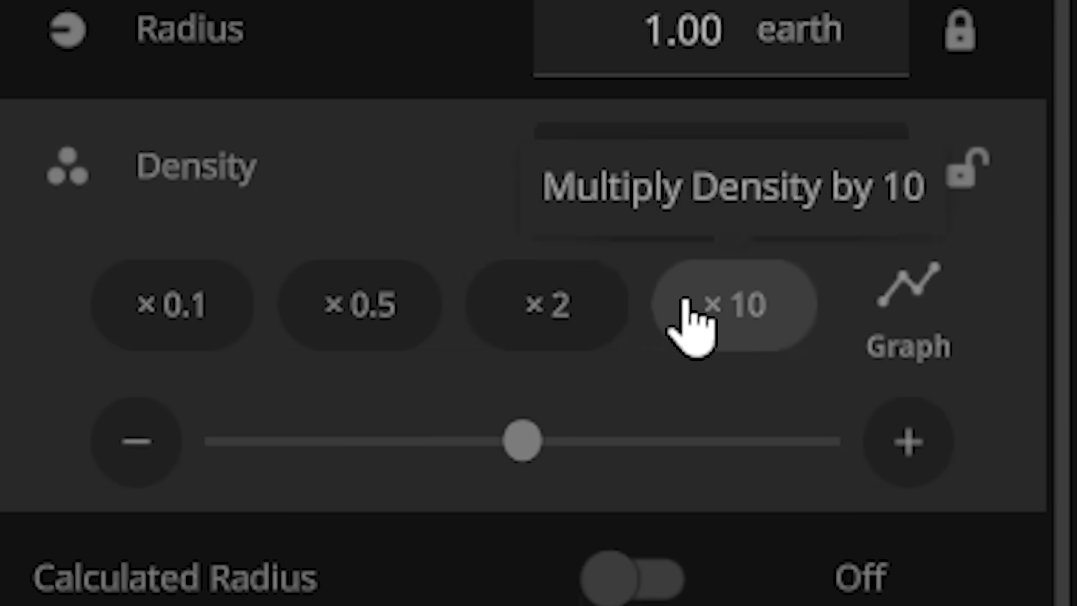
click(735, 305)
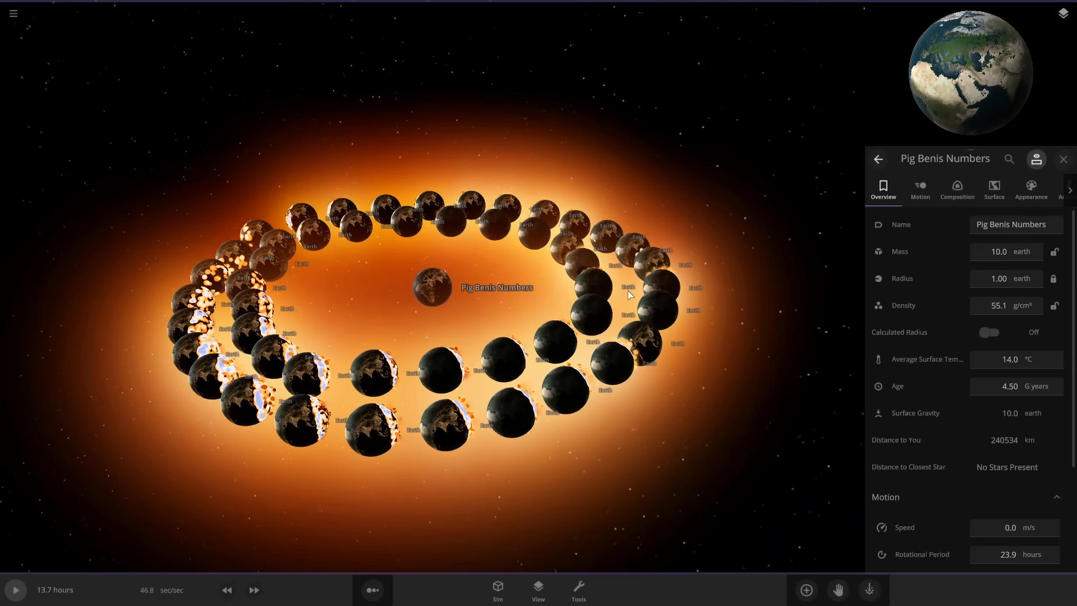
scroll(down, 3)
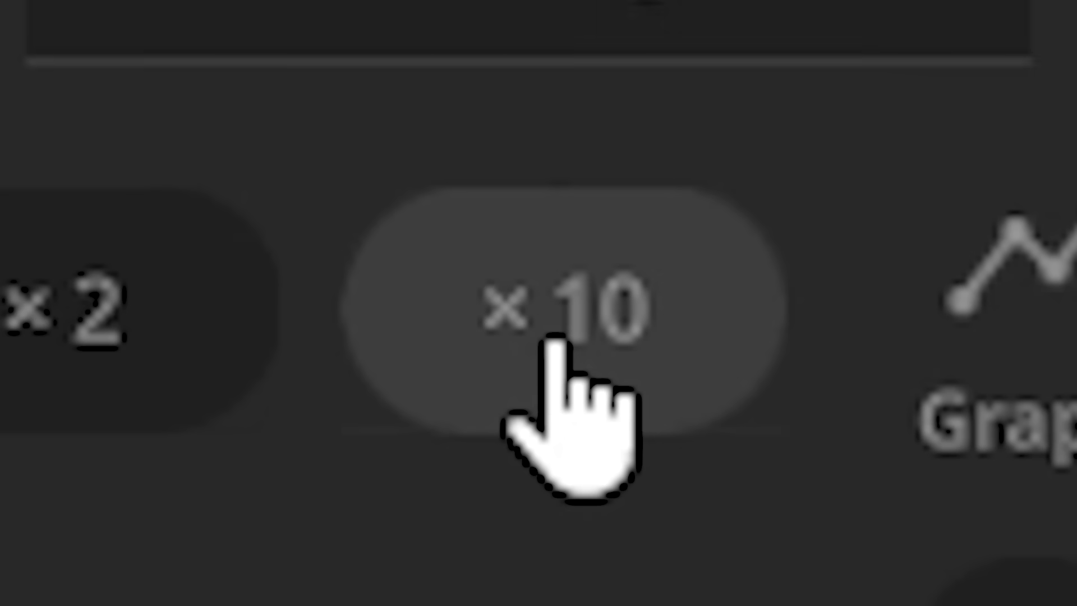
click(549, 309)
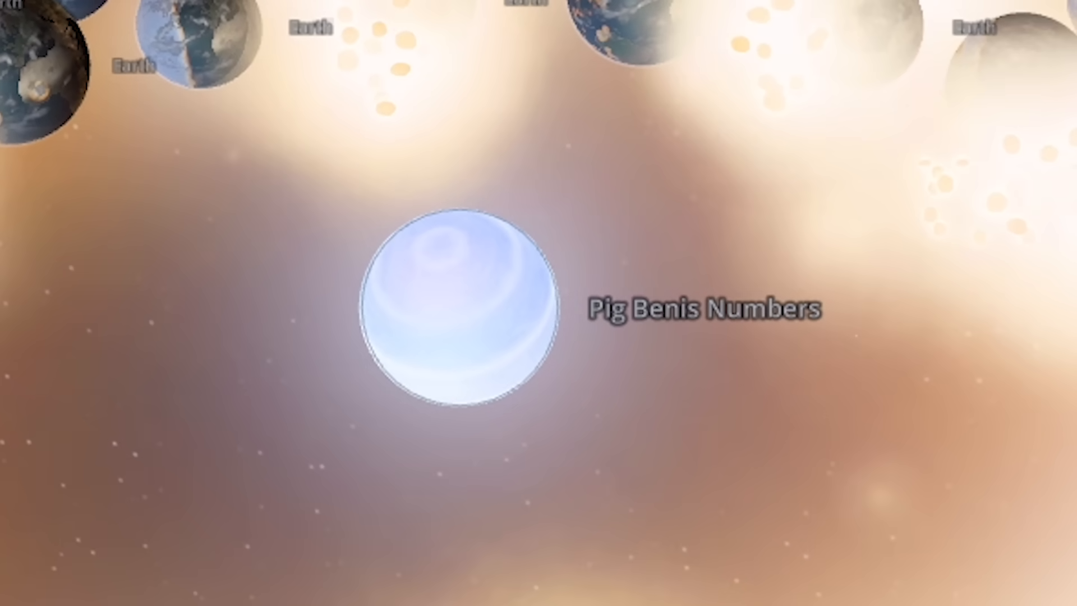
click(455, 306)
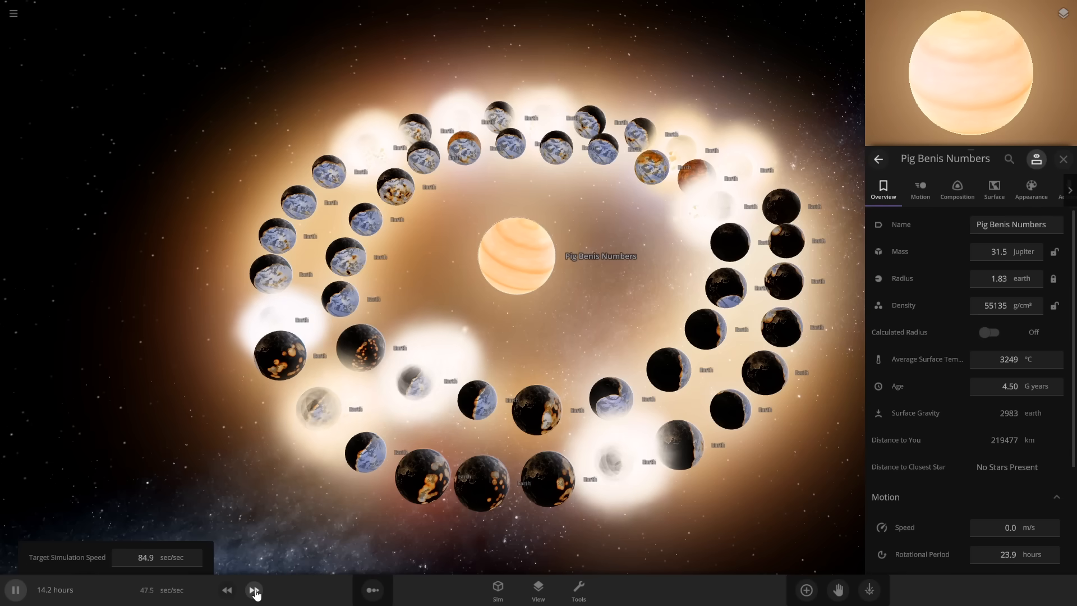
- Fast-forward and resume the simulation so the dense planet engulfs the Earth ring
click(254, 589)
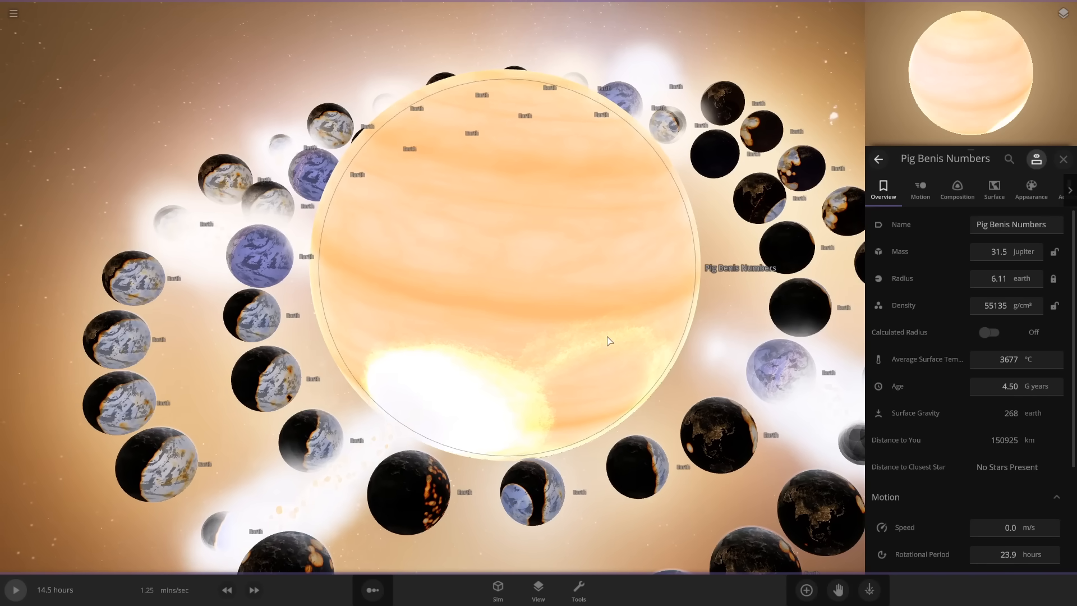
key(Tab)
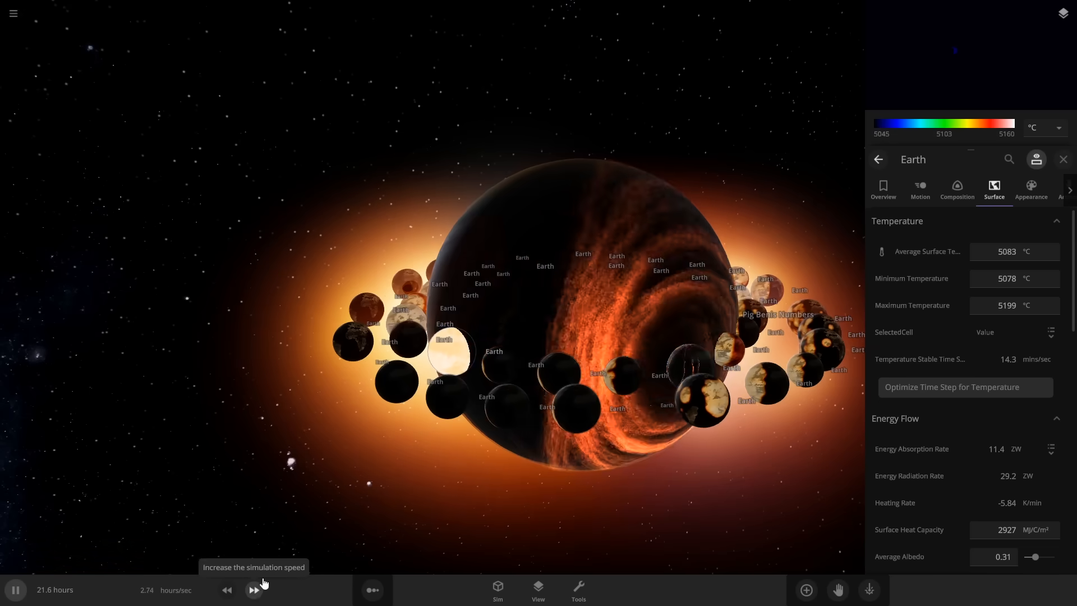
click(253, 590)
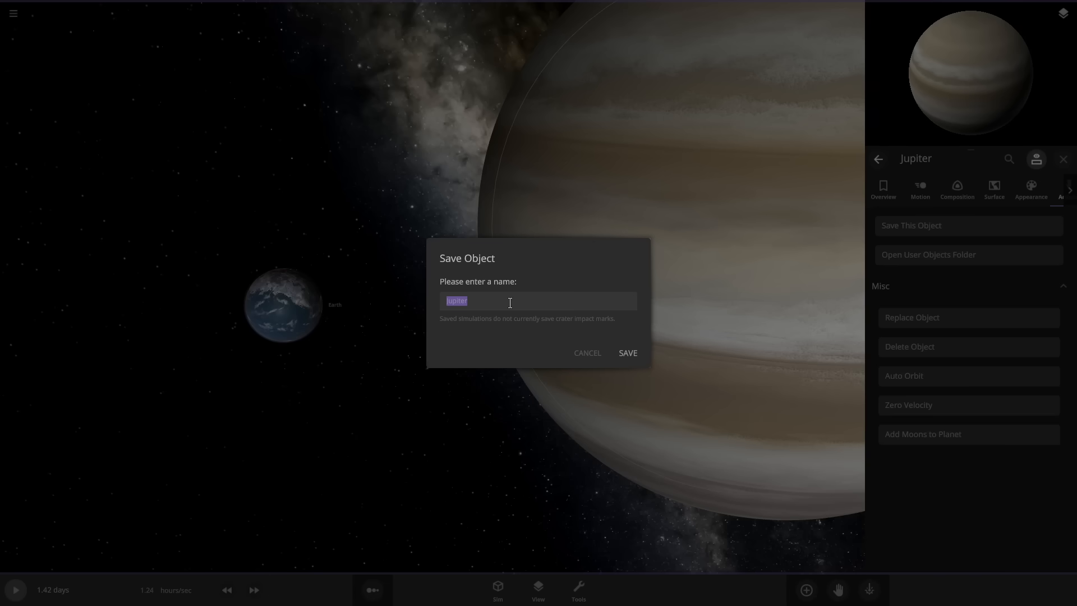
- Enter 'Sad Virgi' as the name for the saved Jupiter object
text(Sad)
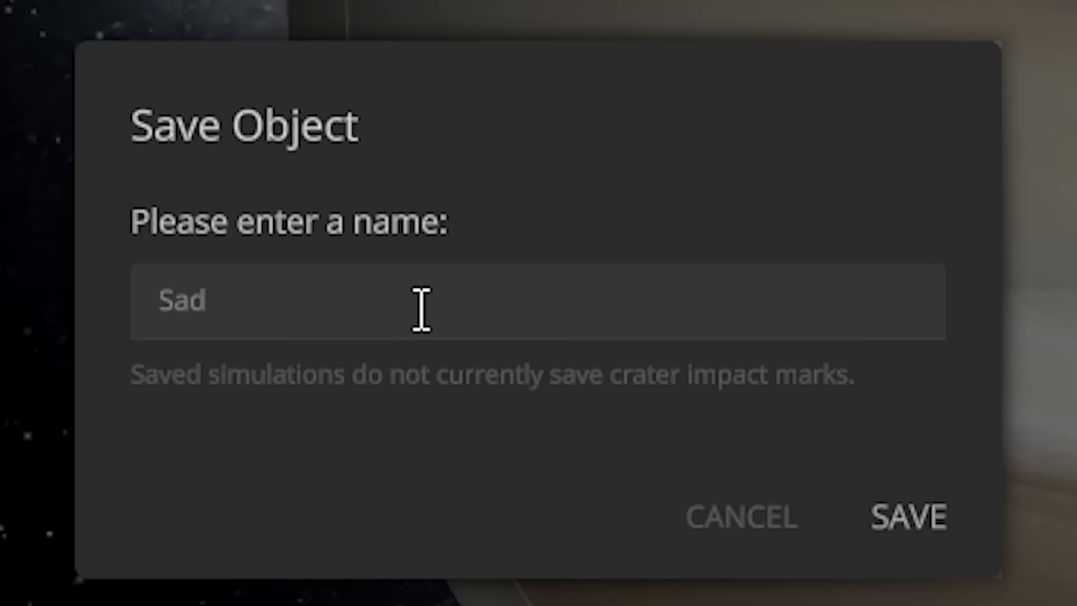
text(Virgi)
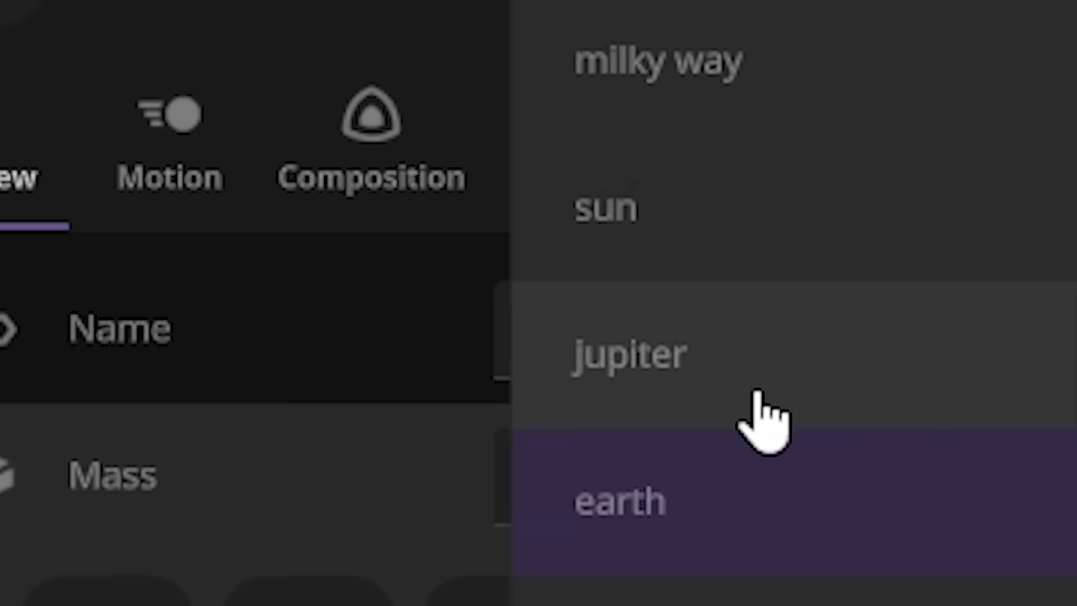
- Set Earth's mass to 1 Jupiter mass
click(618, 500)
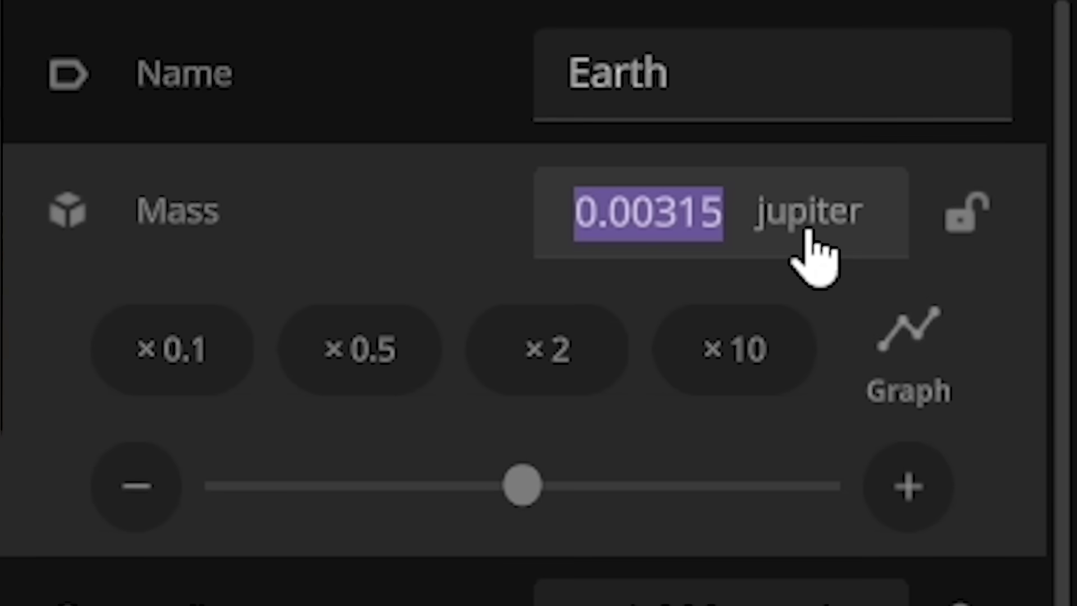
text(1)
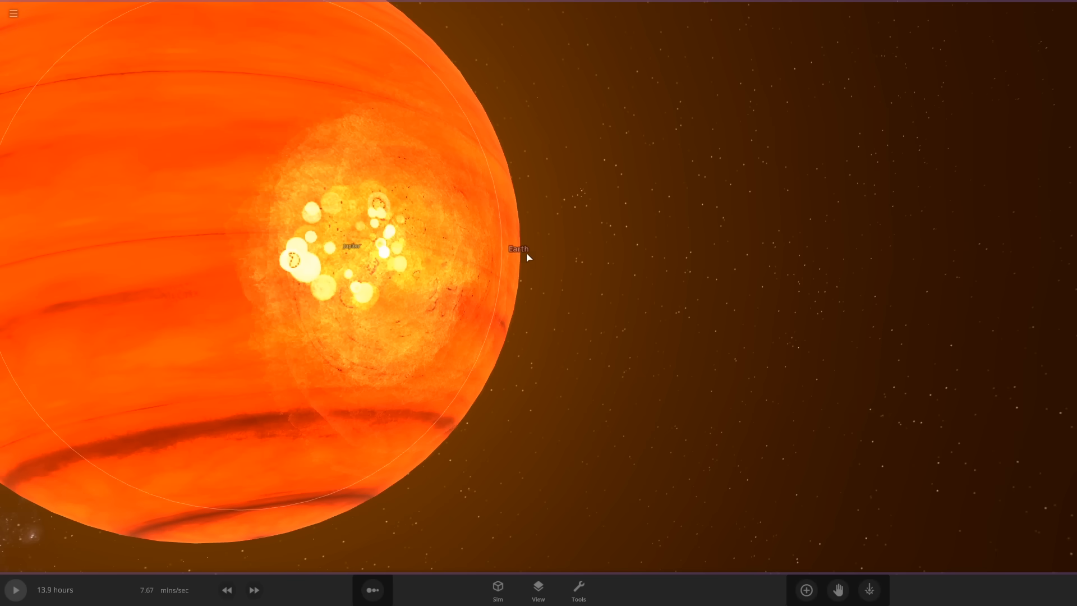
mouse_move(573, 324)
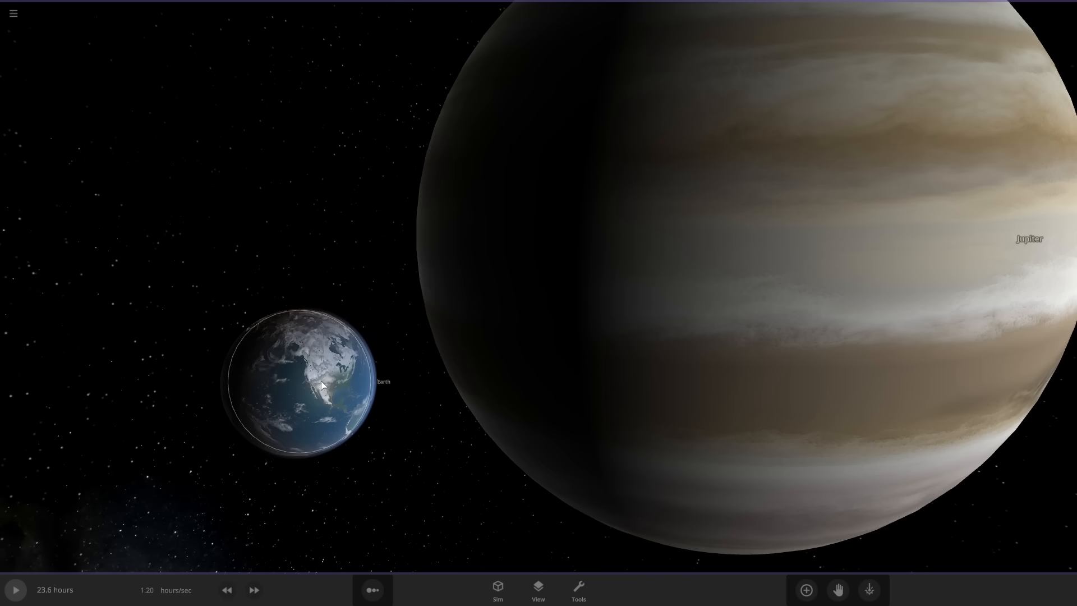
- Run the simulation as Earth drives into Jupiter and fragments break off
click(226, 589)
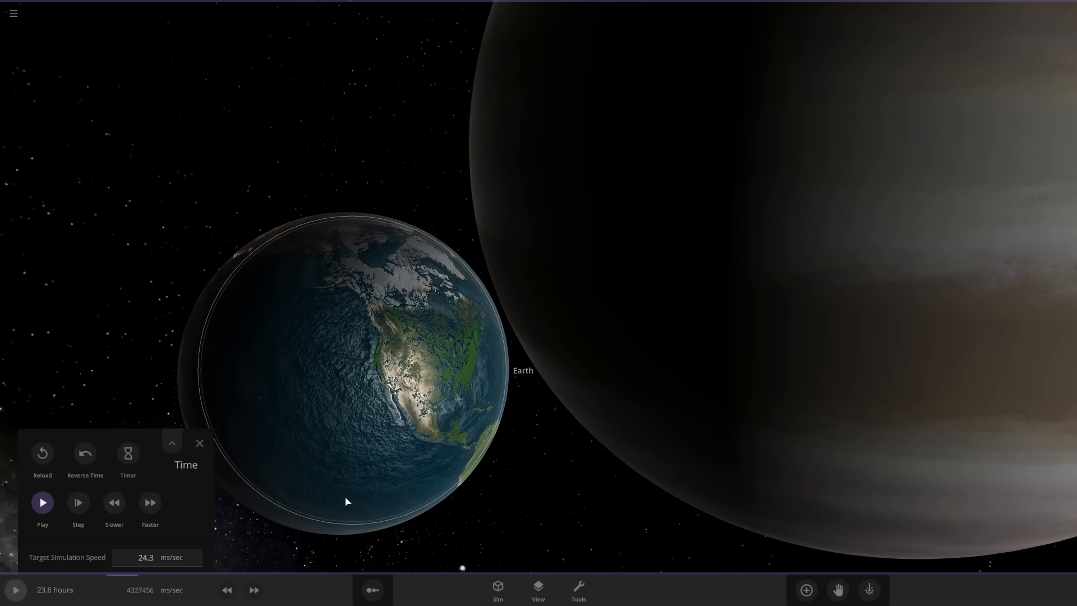
click(42, 502)
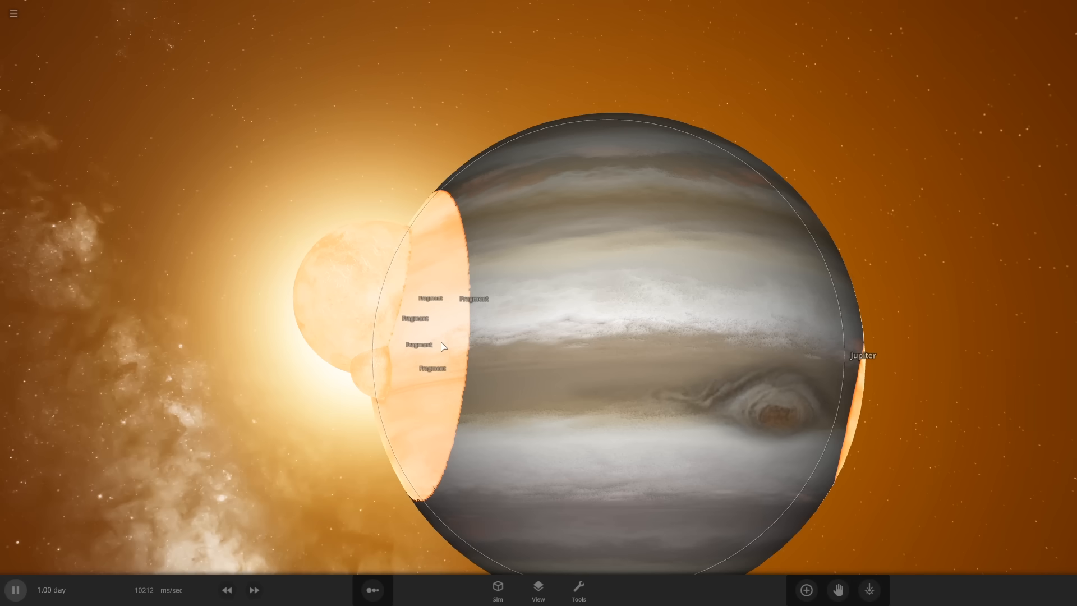
- Raise the simulation speed three times until Earth and Jupiter vaporize into glowing fragments
click(253, 590)
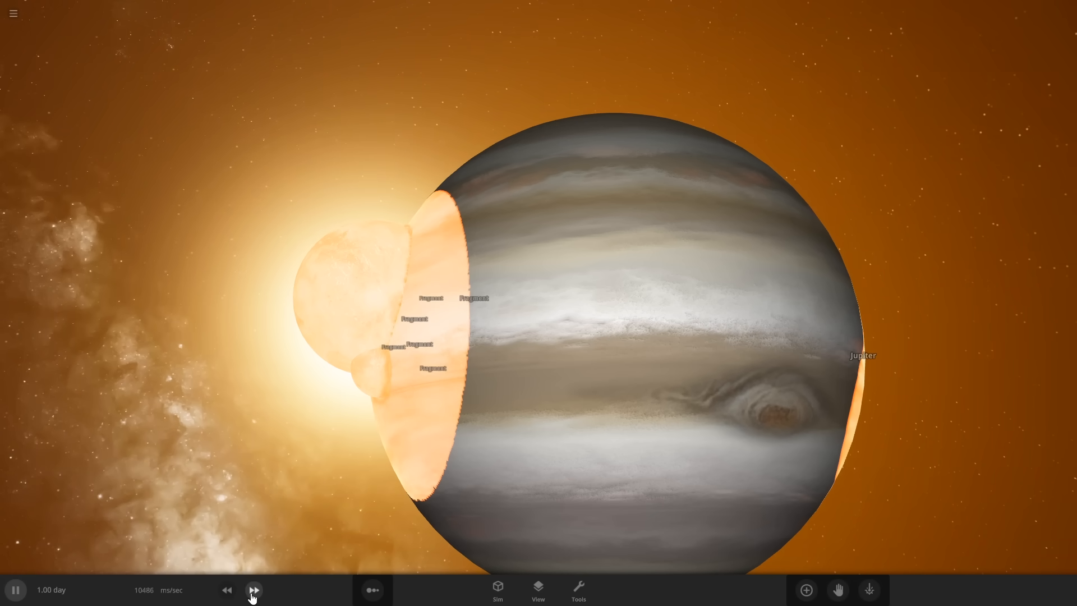
click(253, 589)
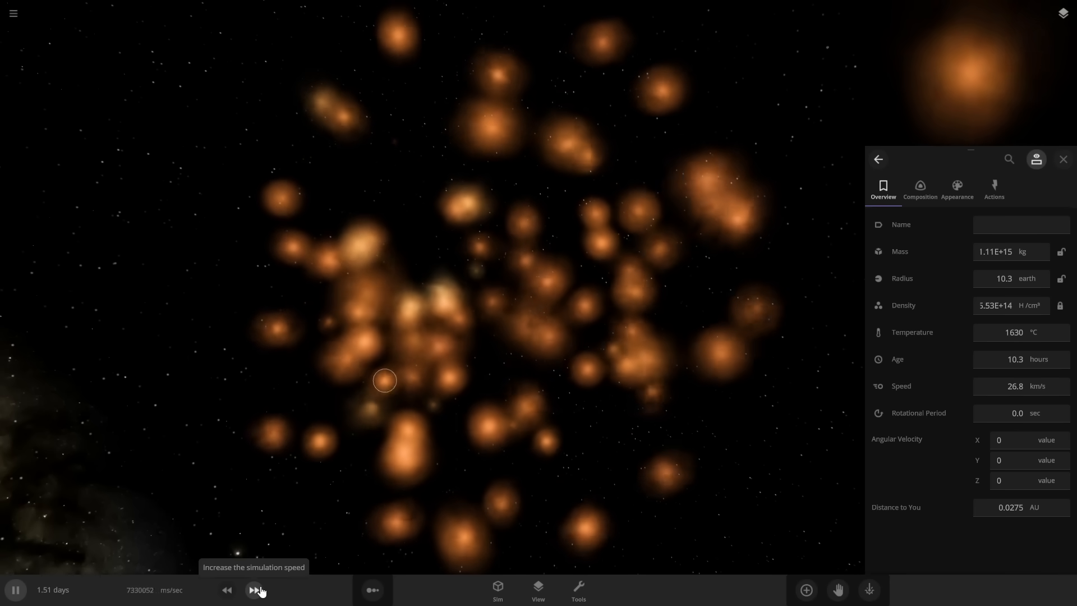
click(253, 589)
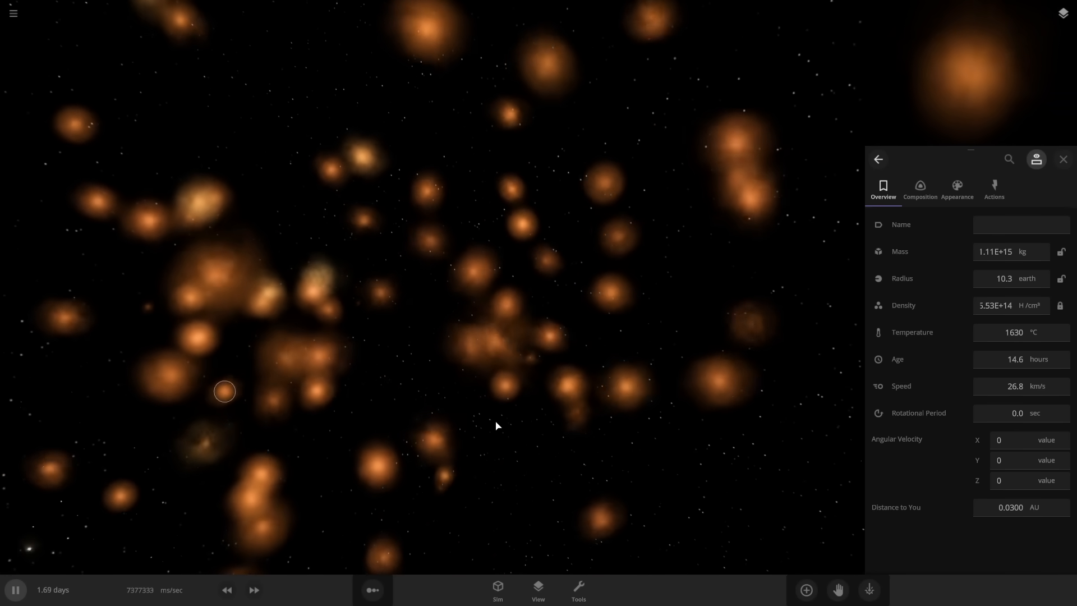